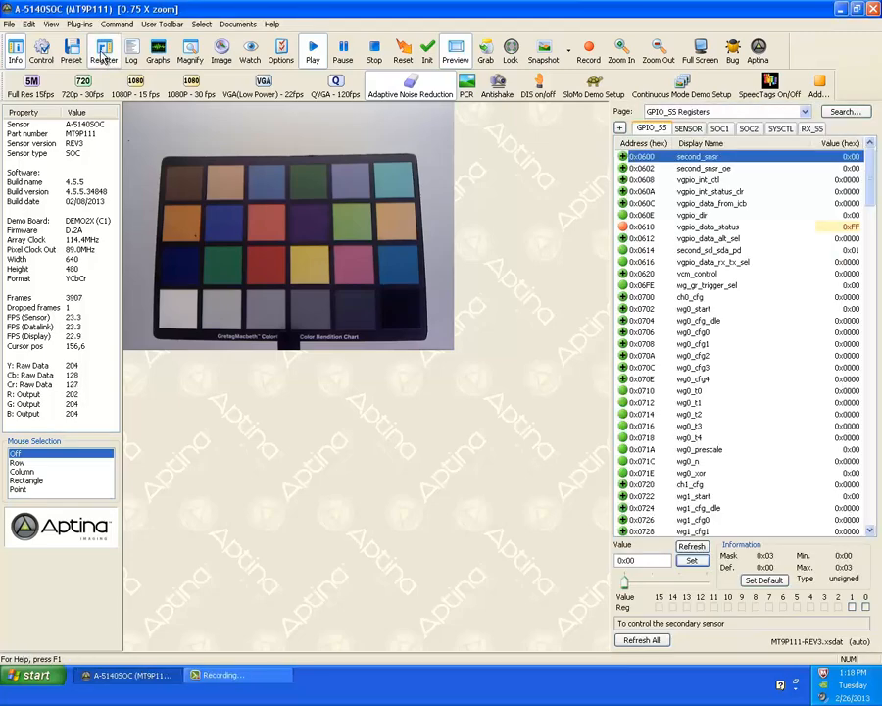
Step: Switch the register view through the Sensor Core page to the DEMO2X C1 FPGA registers page
left_click(41, 49)
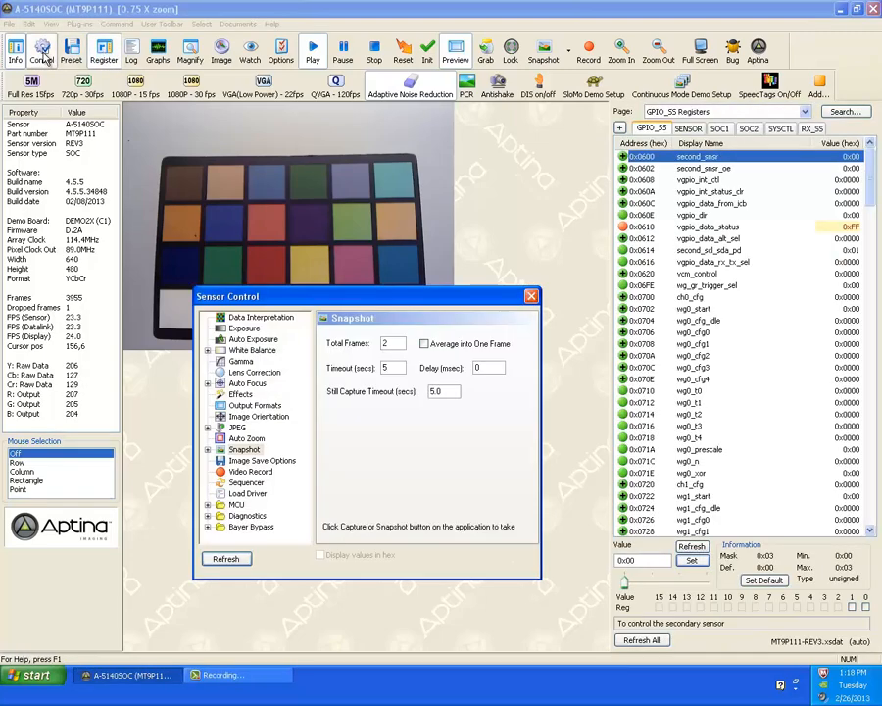
left_click(531, 296)
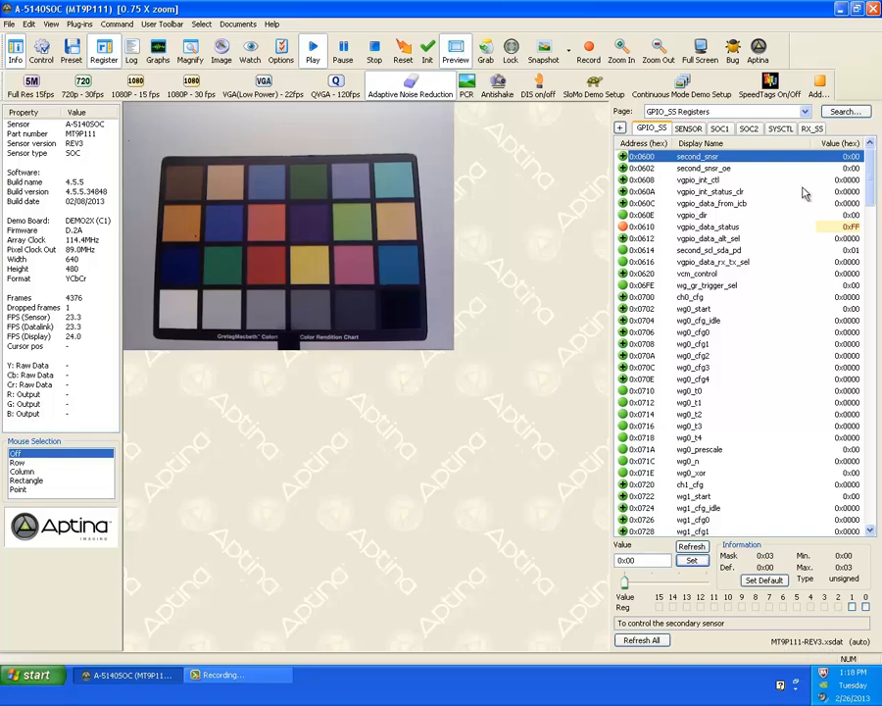
left_click(804, 110)
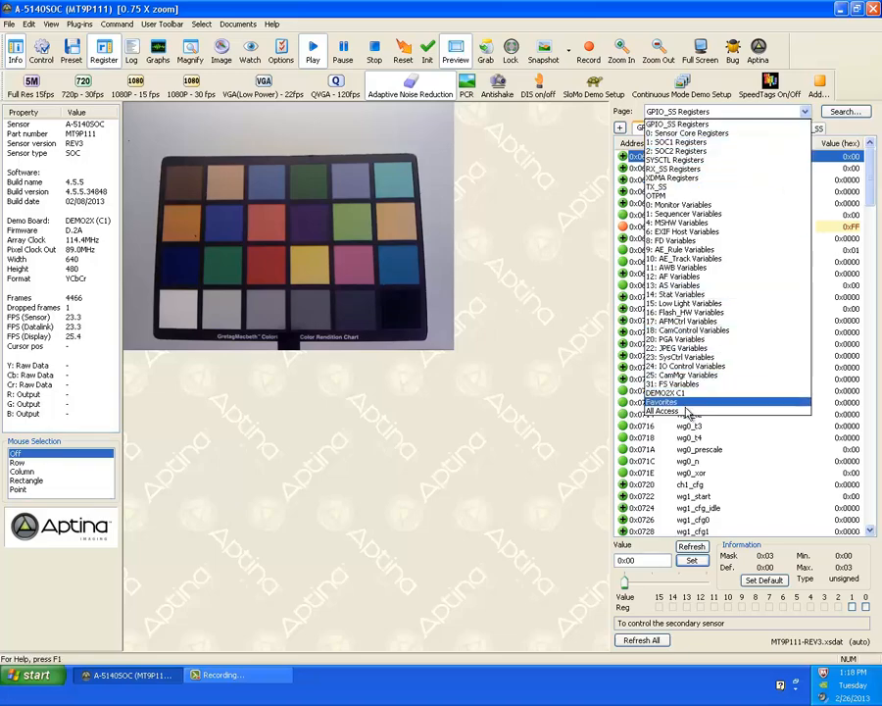
left_click(686, 204)
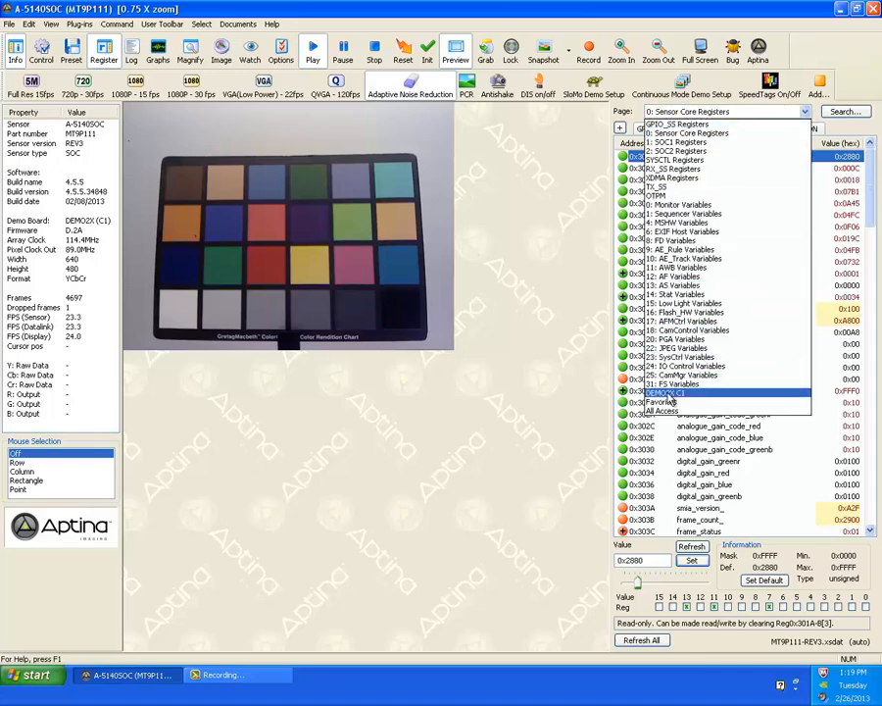
left_click(666, 393)
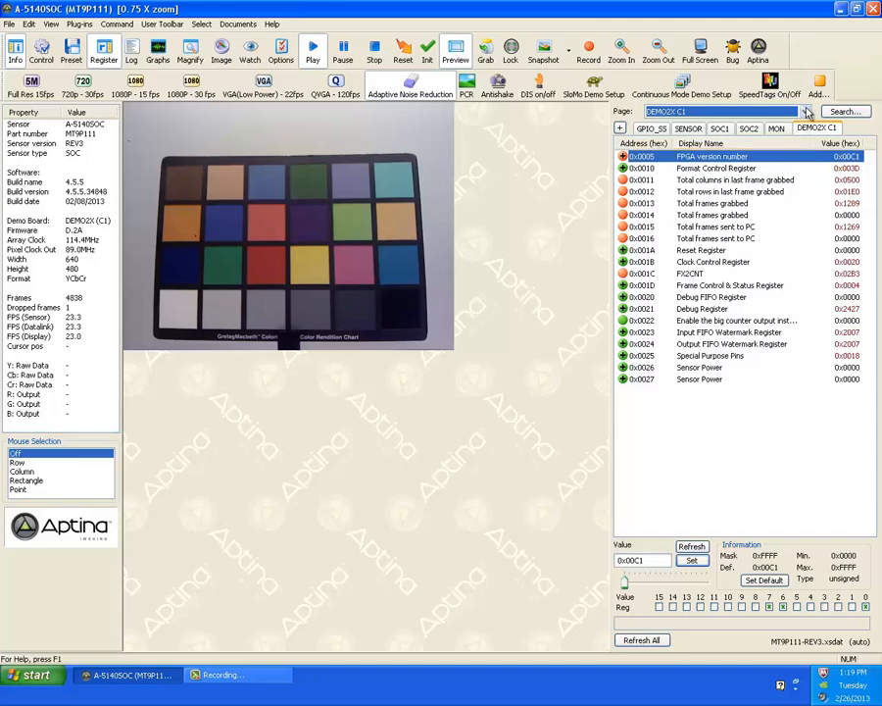
Step: Show the Monitor Variables page and expand mon_cmd into its bit fields
left_click(806, 110)
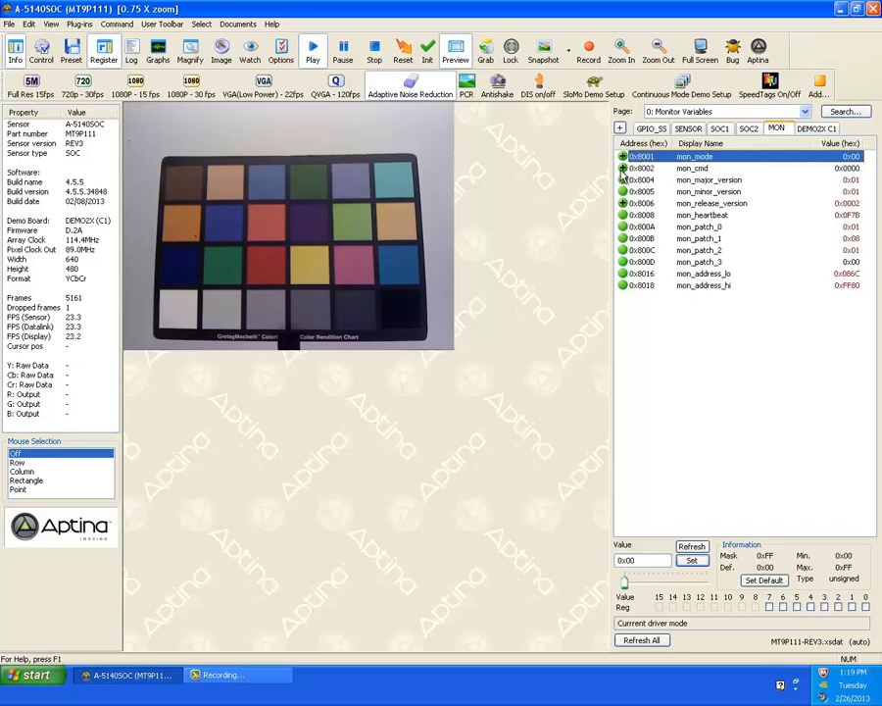
left_click(624, 169)
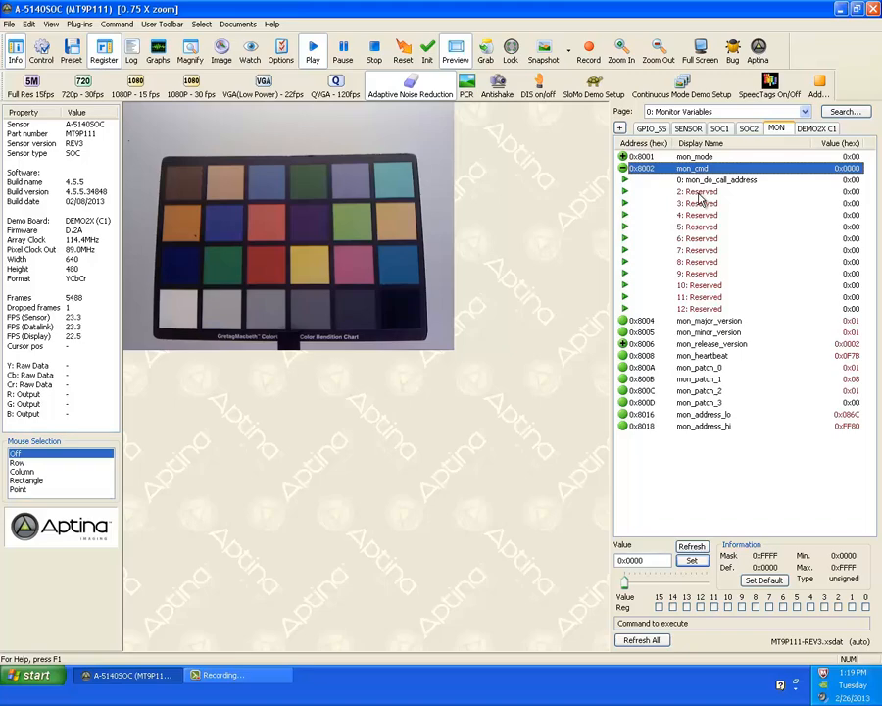
mouse_move(772, 204)
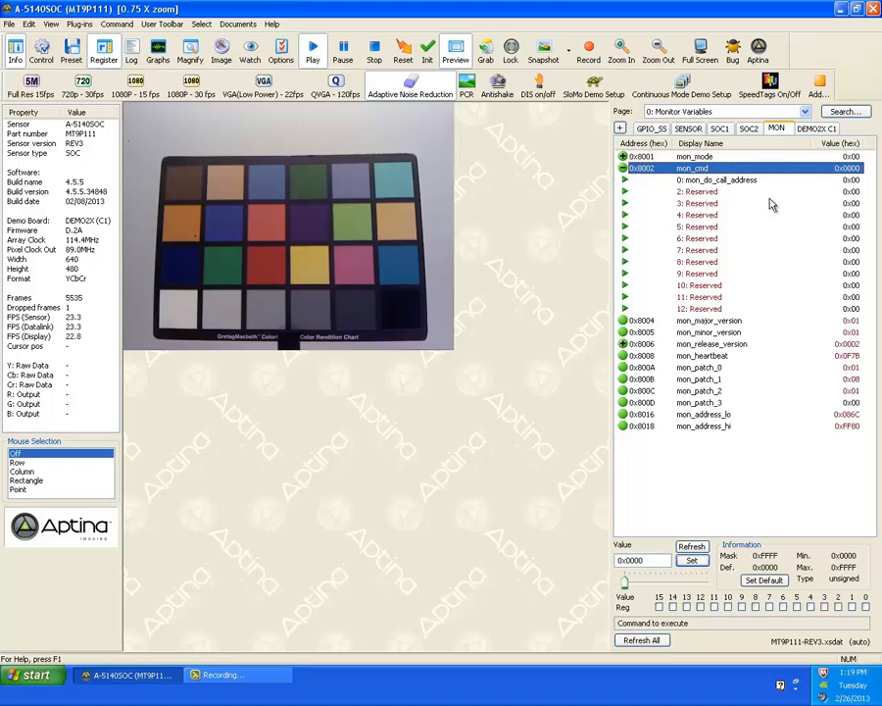
mouse_move(839, 506)
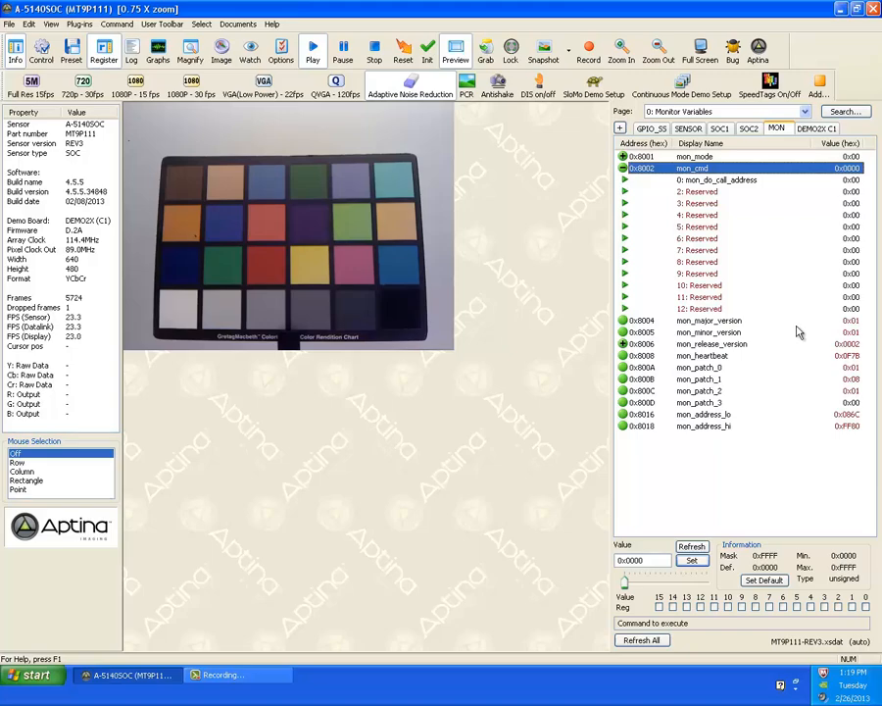
mouse_move(774, 270)
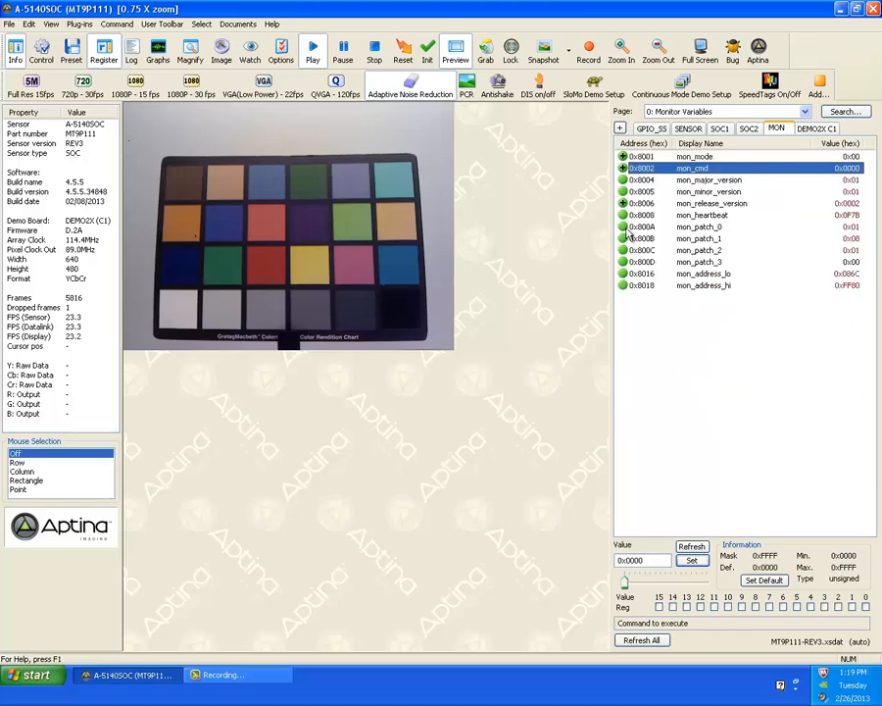
Step: Expand mon_release_version and mon_mode into bit fields and refresh the mon_mode value
left_click(624, 202)
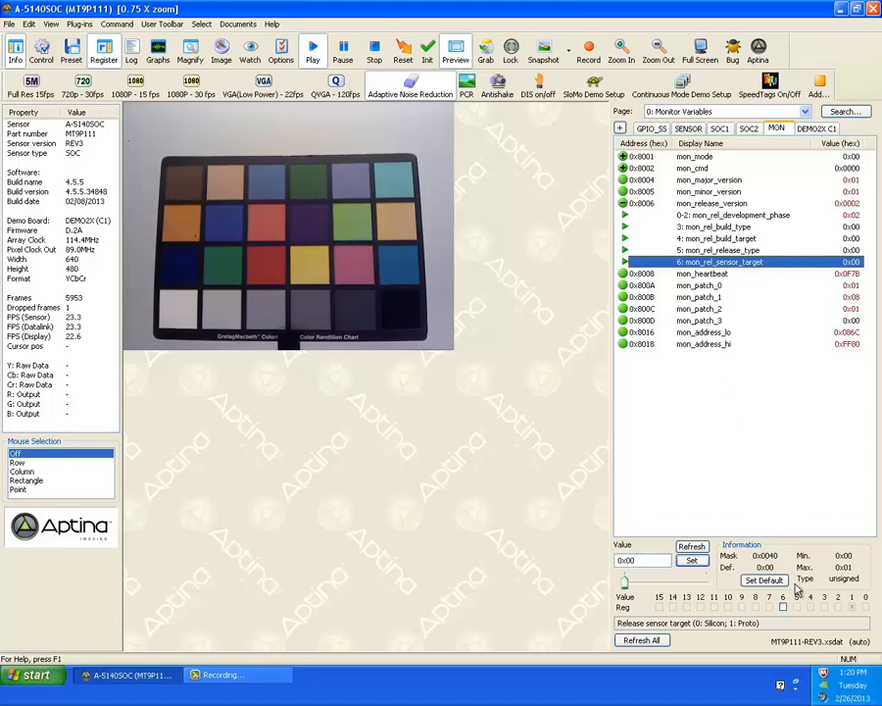
left_click(710, 202)
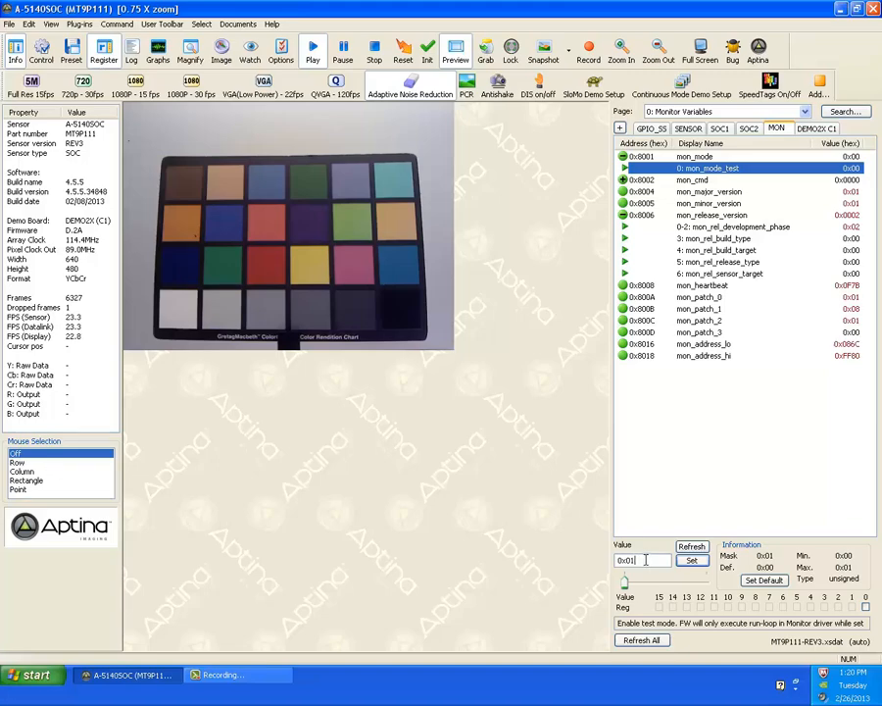
left_click(692, 561)
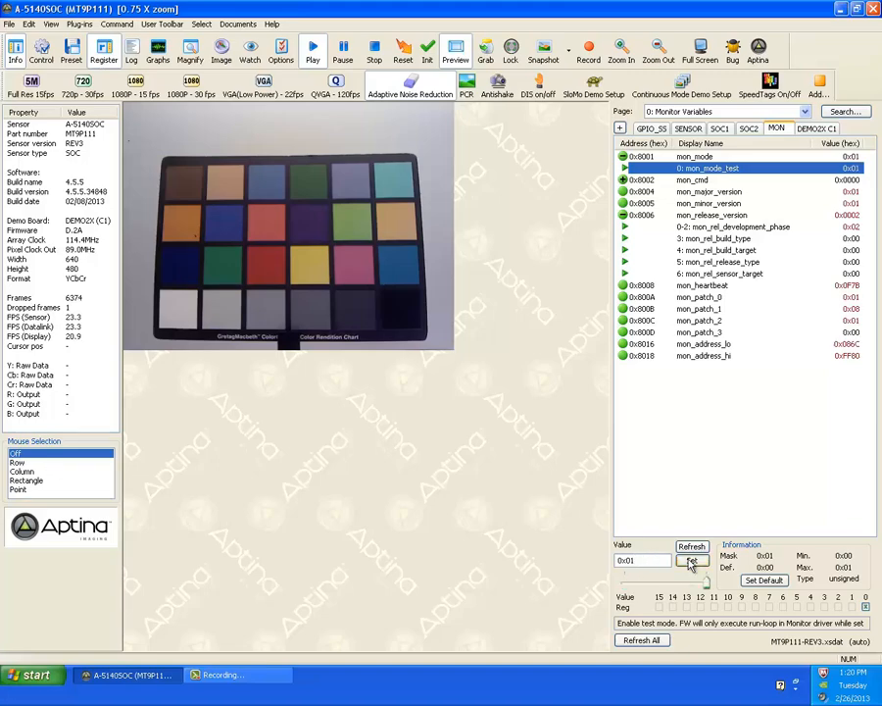
left_click(692, 560)
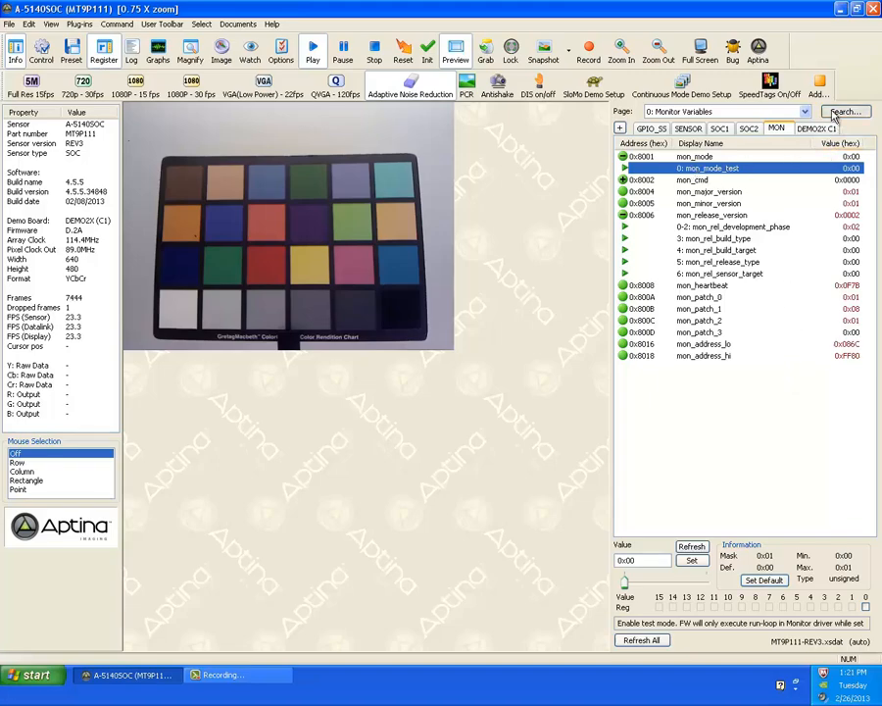
Step: Search the registers for mon_ to find mon_heartbeat, then by address 0x32.. for a zoom window register
left_click(843, 110)
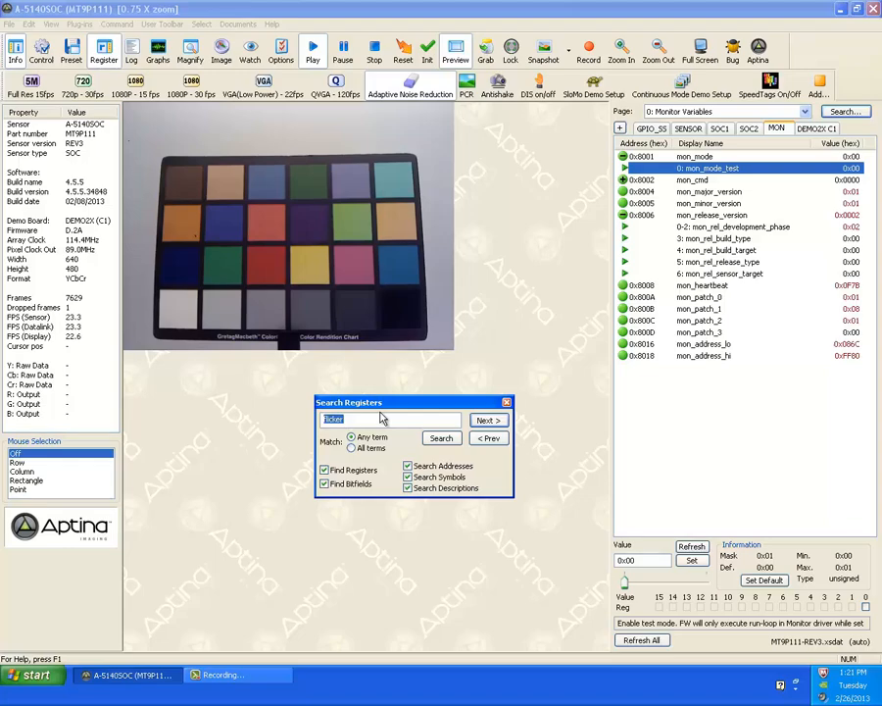
type("mon_heartbea")
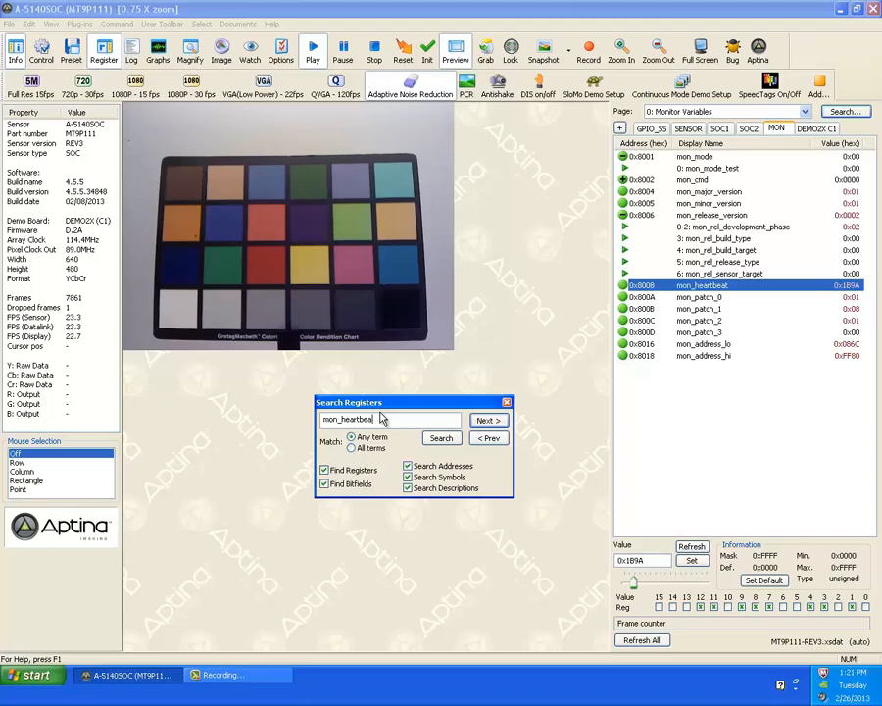
type("0x800A")
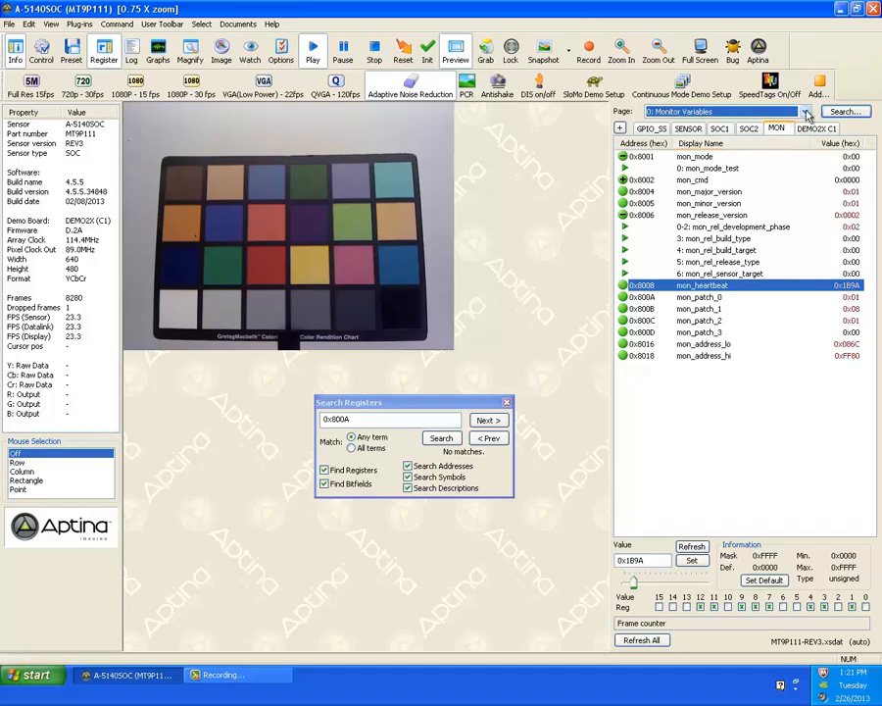
left_click(720, 129)
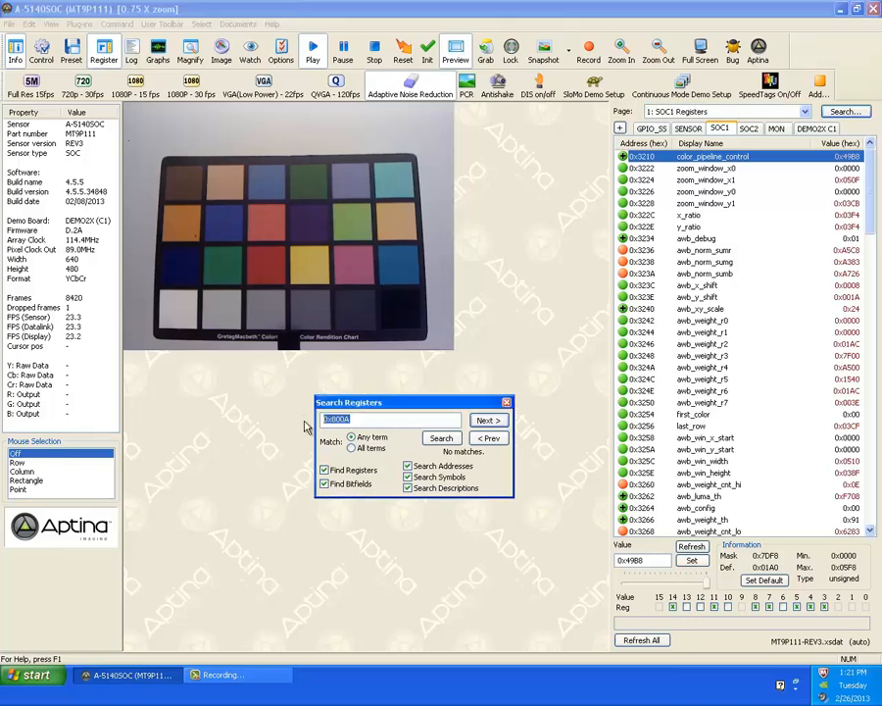
type("0x3222")
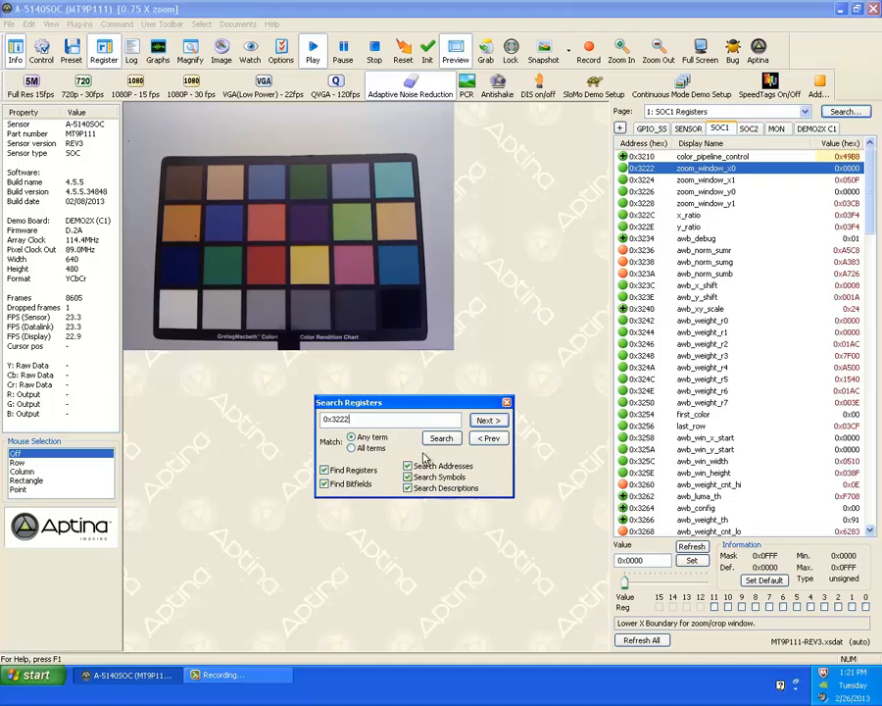
mouse_move(424, 477)
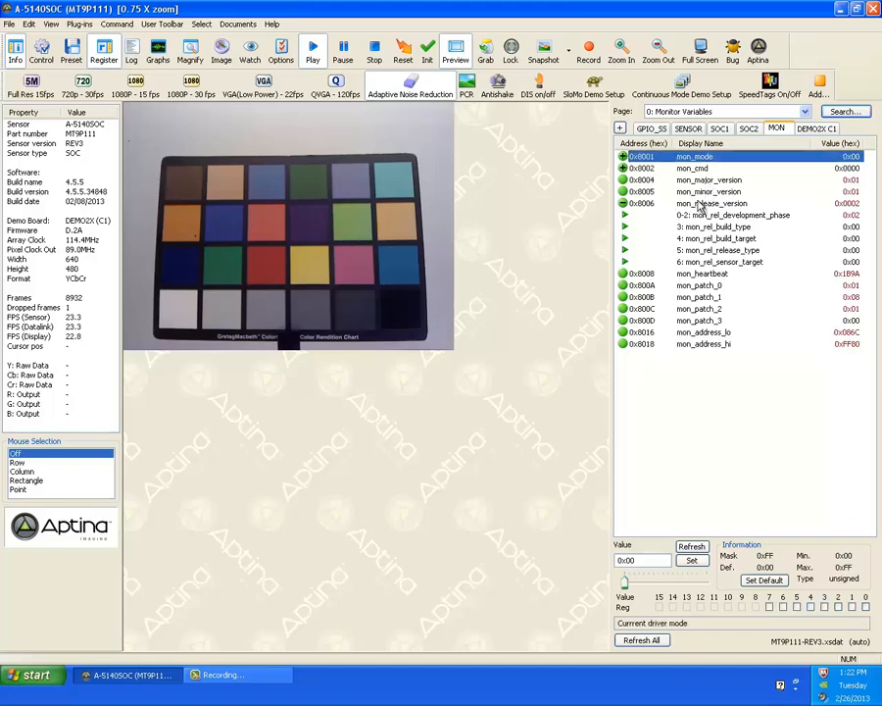
Step: Add the mon_heartbeat variable to the Watch window from its context menu
right_click(699, 274)
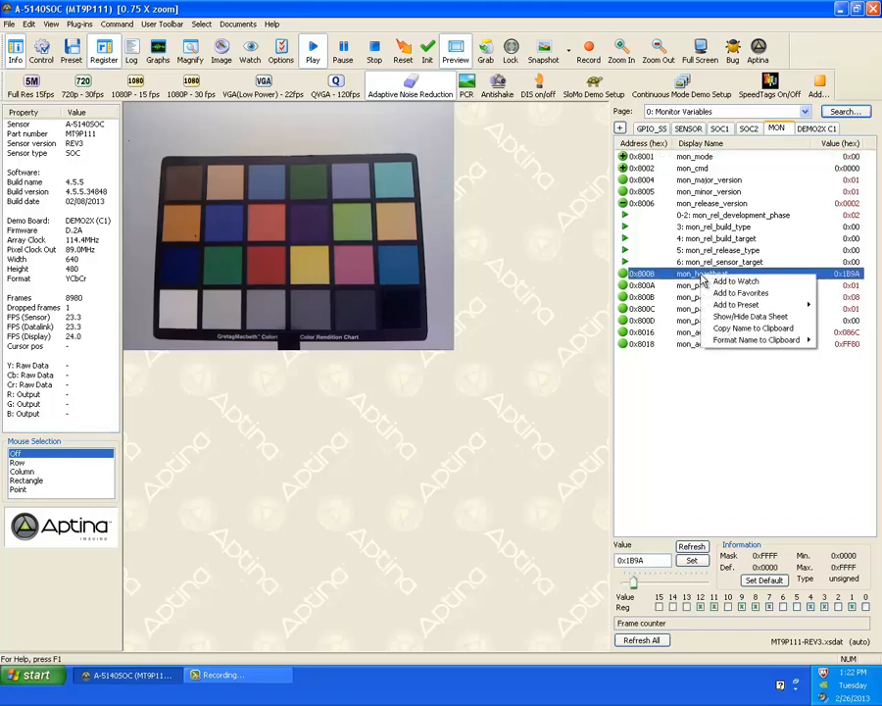
mouse_move(749, 316)
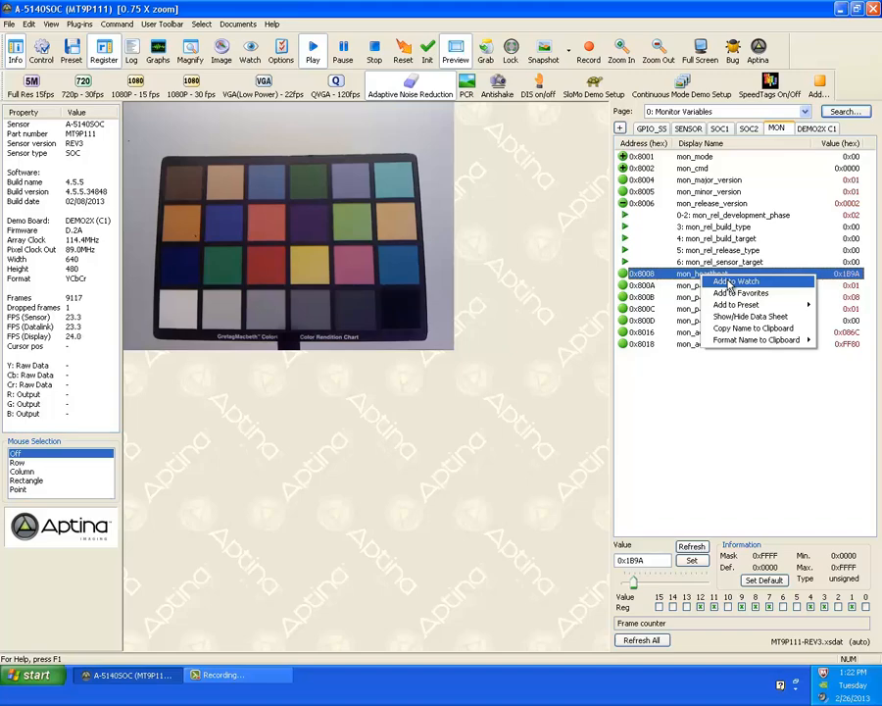
left_click(733, 283)
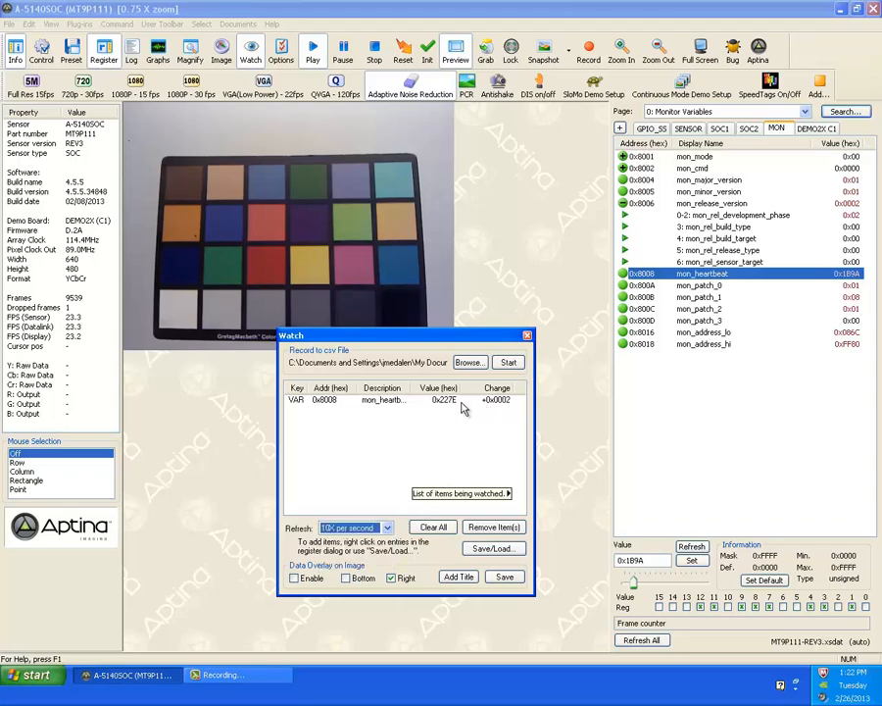
Step: Clear the watch list, briefly watch mon_mode, then empty and close the Watch window
left_click(494, 528)
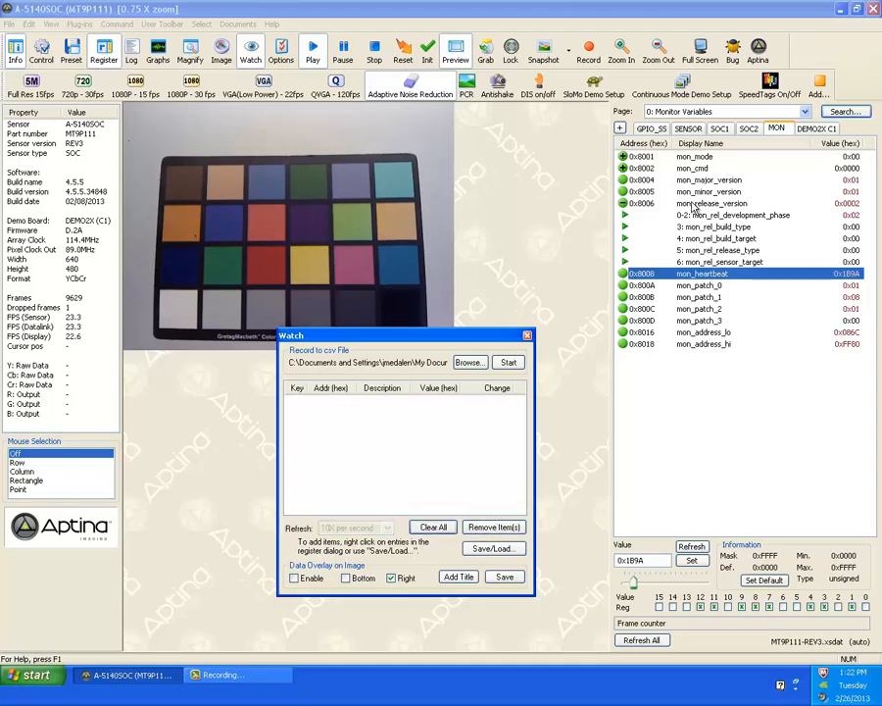
left_click(694, 157)
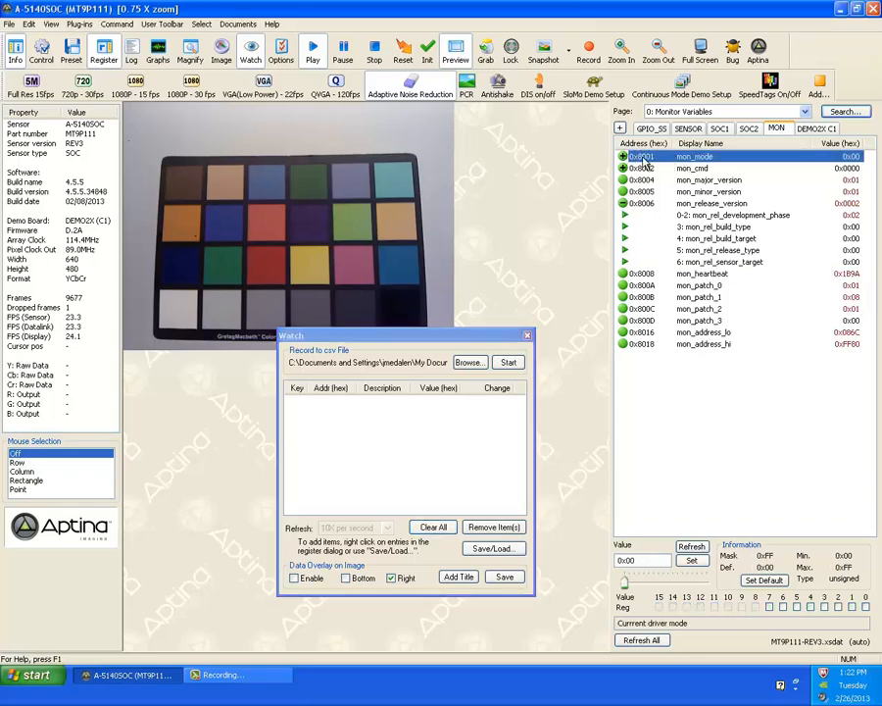
right_click(695, 157)
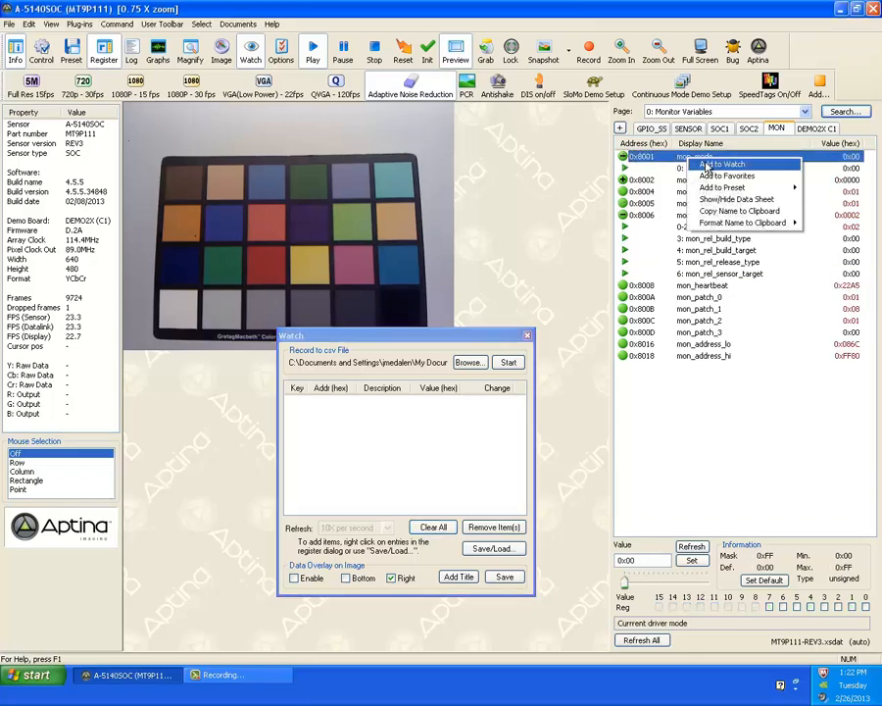
left_click(723, 165)
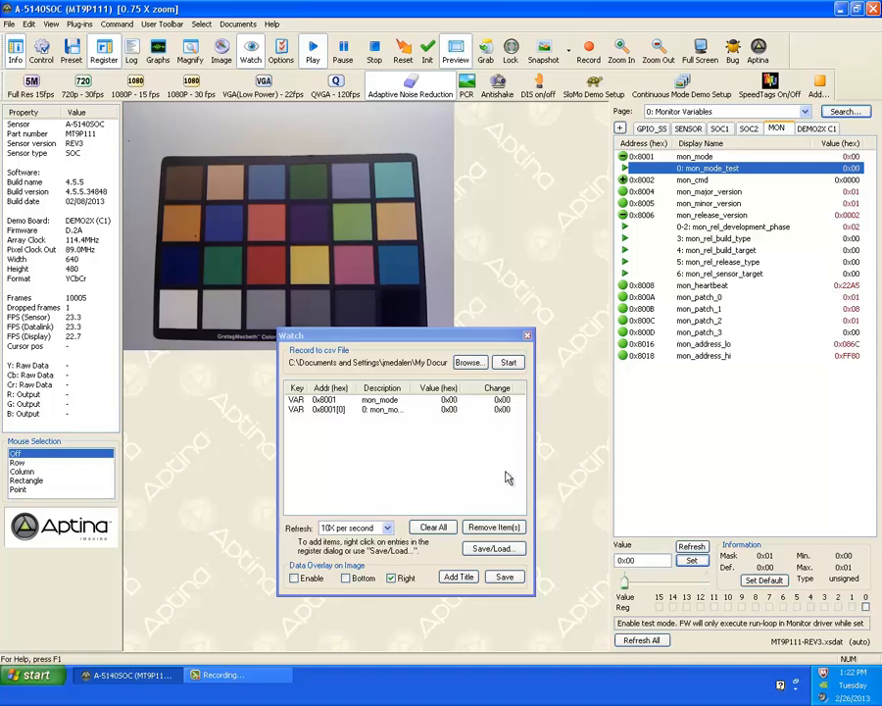
left_click(432, 526)
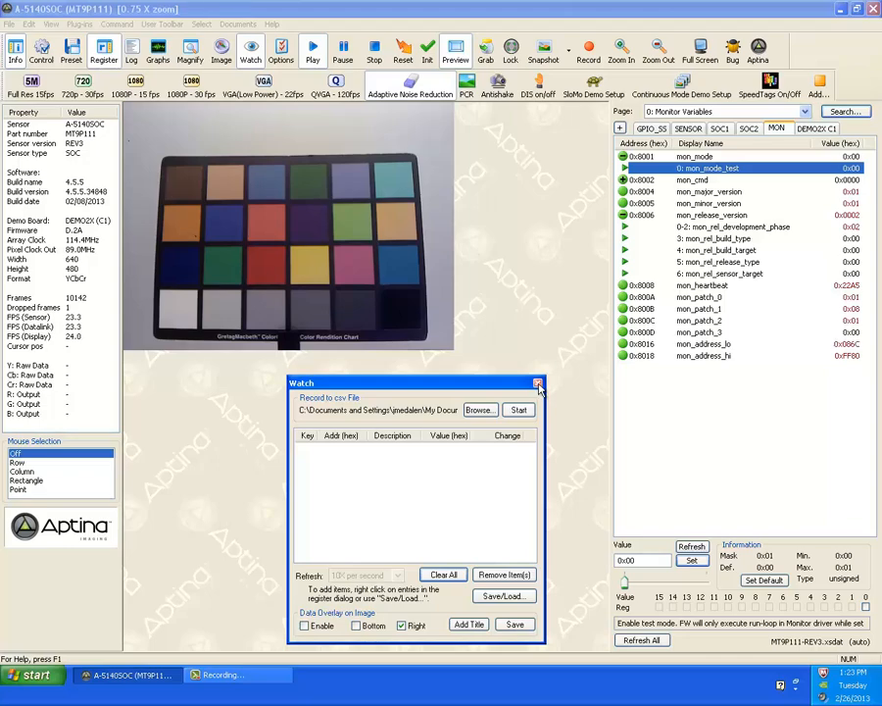
left_click(537, 382)
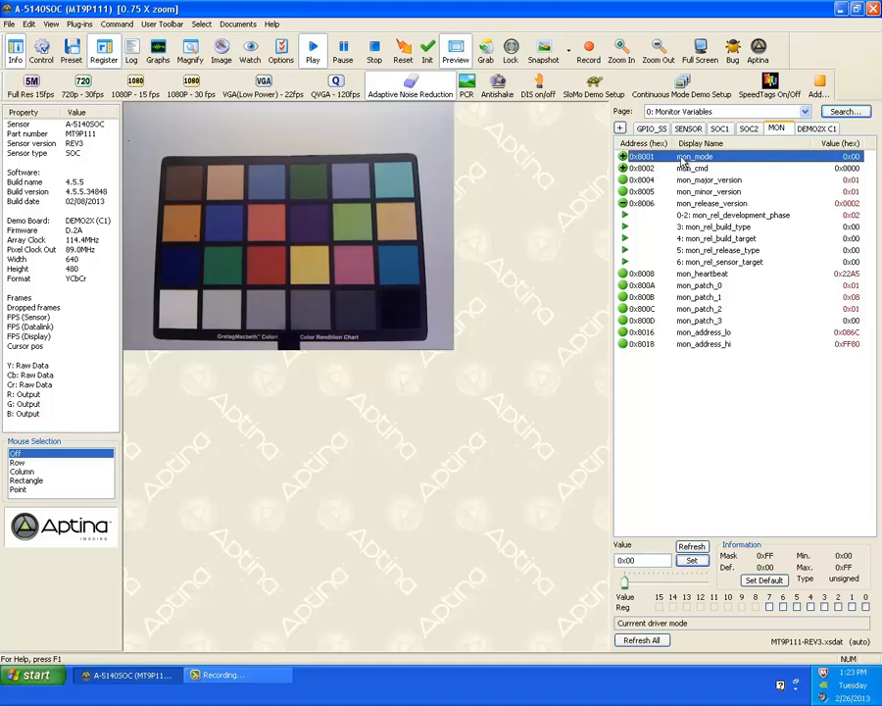
Step: Show the data sheet for mon_mode and mon_patch_1, then move to the SOC1 Registers page
right_click(694, 156)
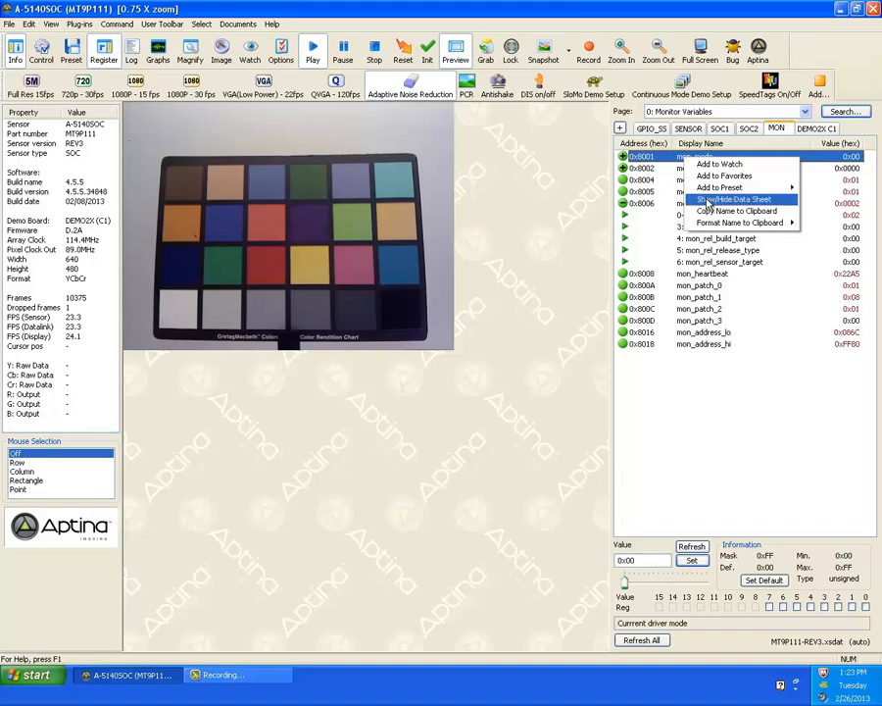
left_click(733, 200)
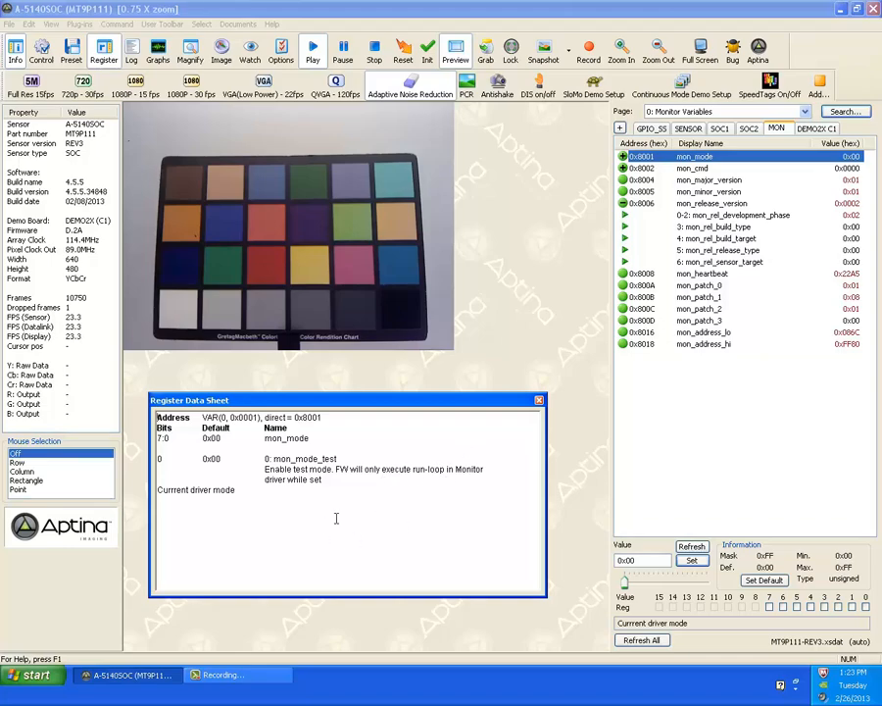
mouse_move(393, 435)
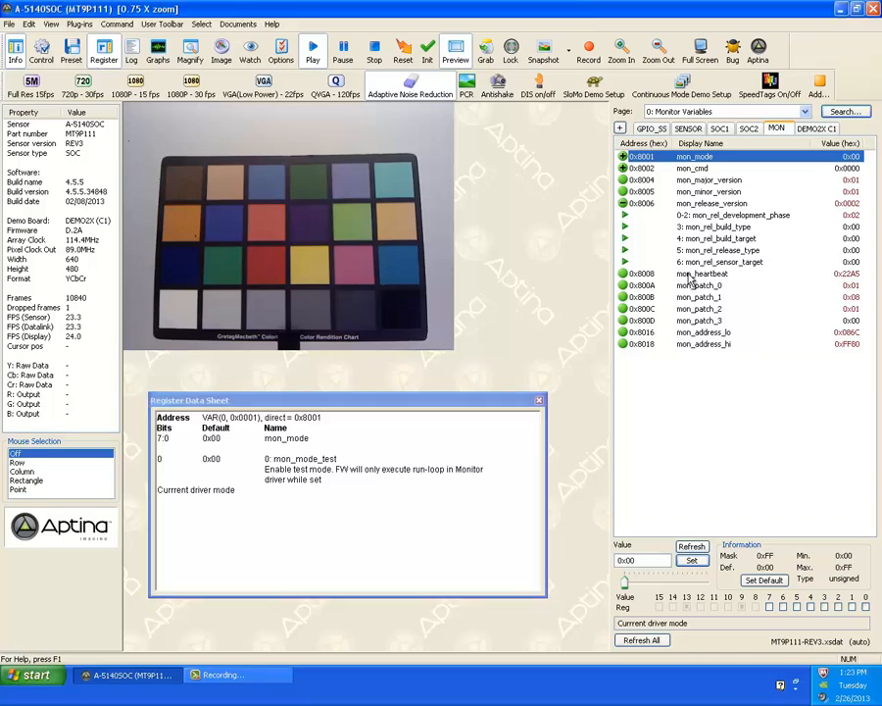
left_click(698, 298)
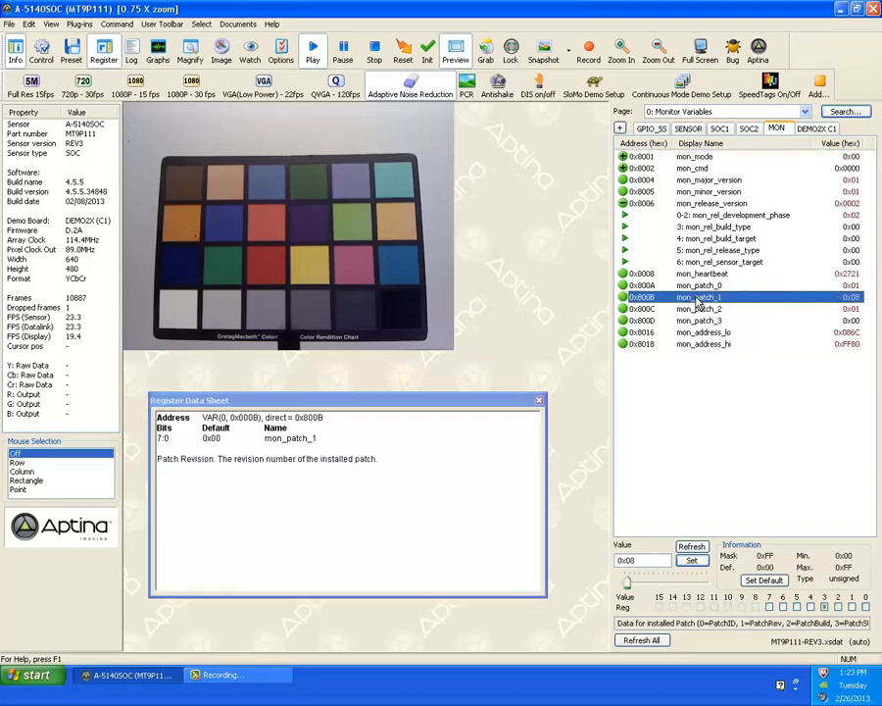
left_click(698, 322)
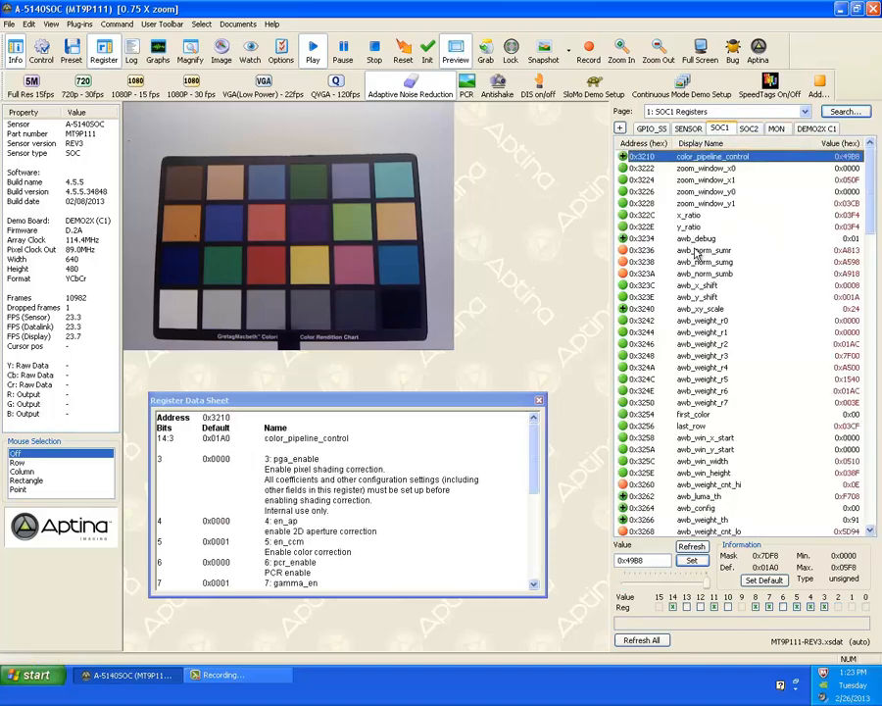
Step: Read two SOC1 register descriptions and close the Register Data Sheet
left_click(696, 298)
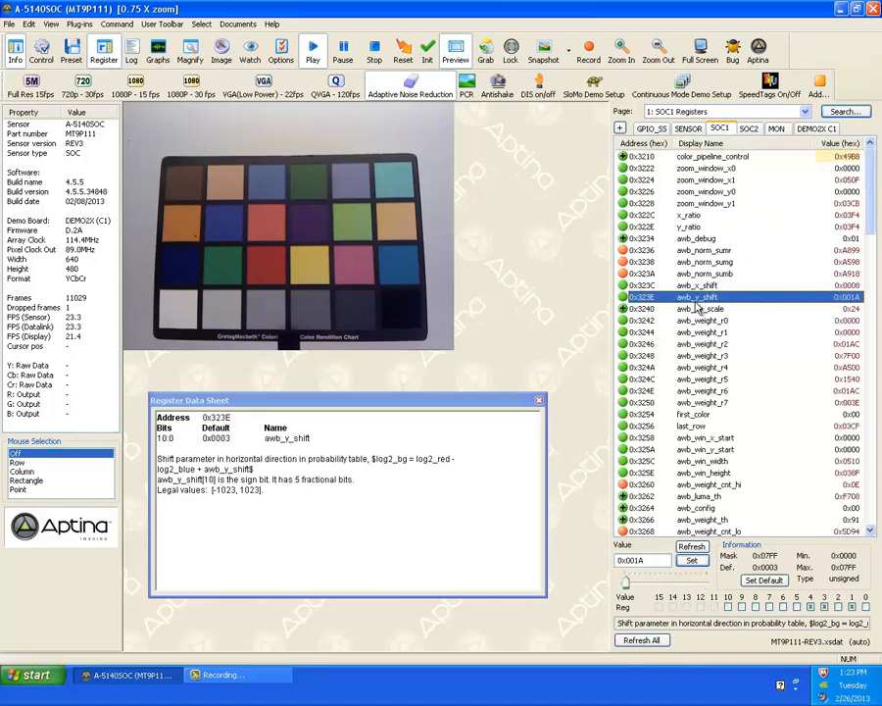
left_click(702, 390)
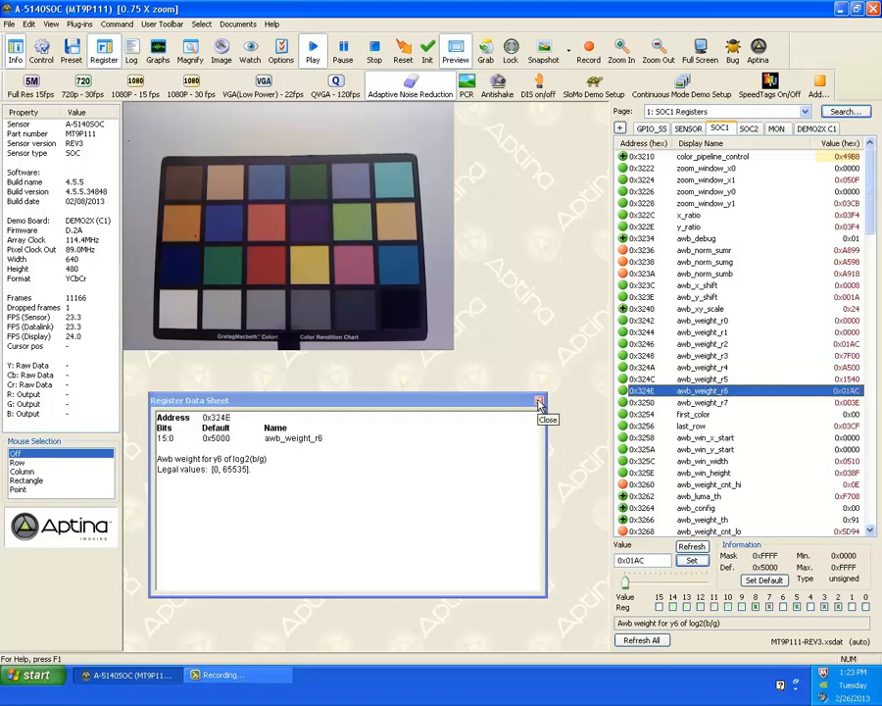
left_click(539, 400)
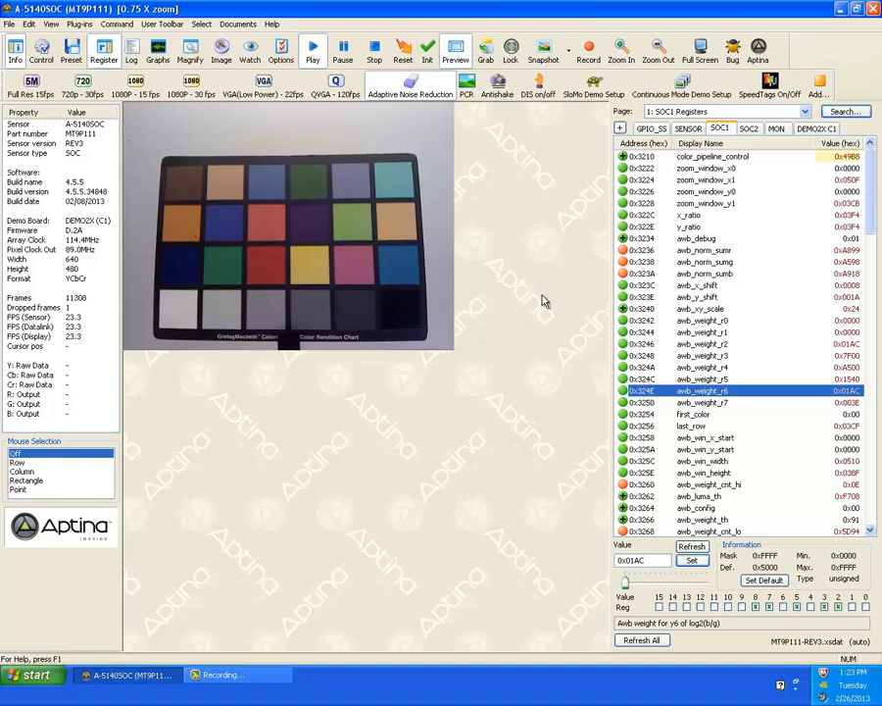
mouse_move(549, 353)
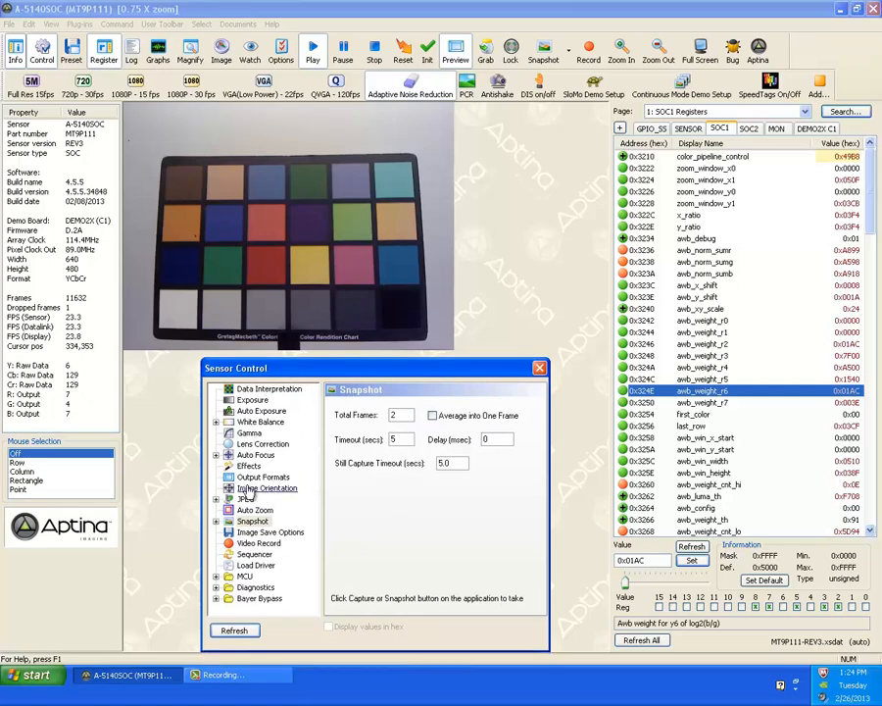
mouse_move(314, 512)
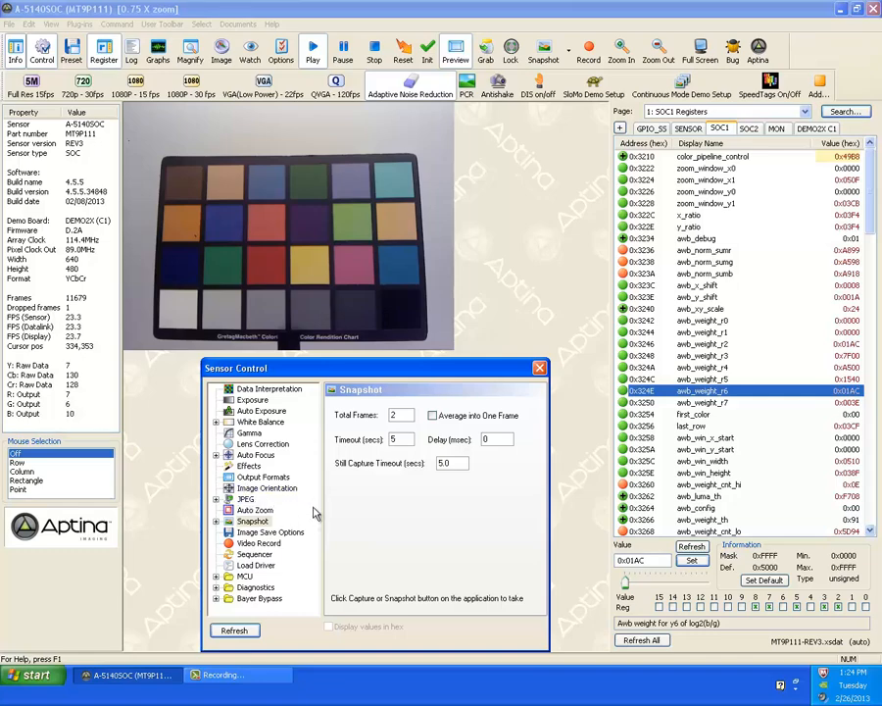
Step: Select the Effects settings page in the Sensor Control dialog
left_click(247, 467)
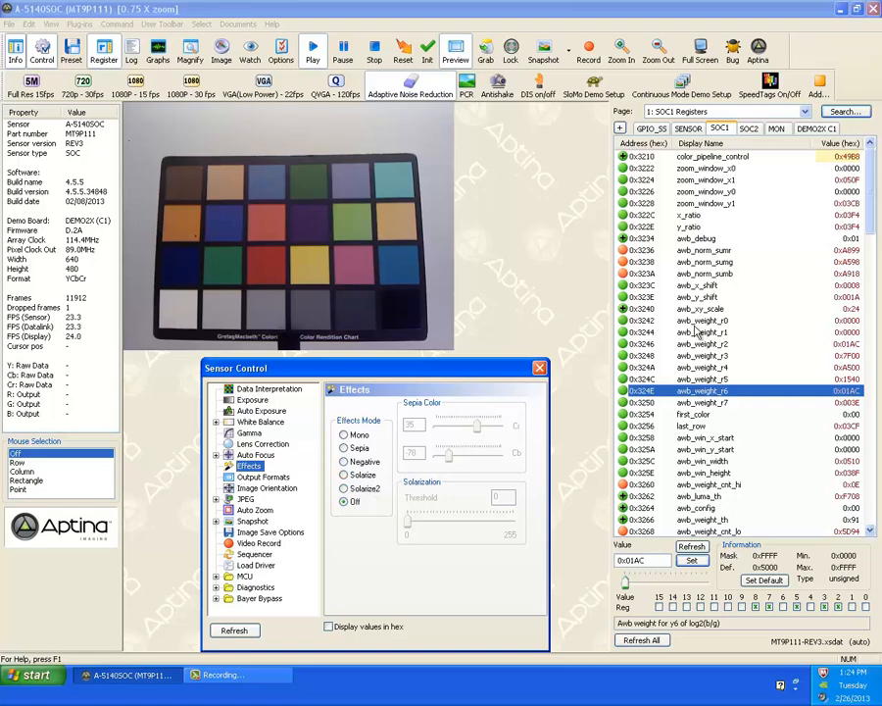
mouse_move(480, 273)
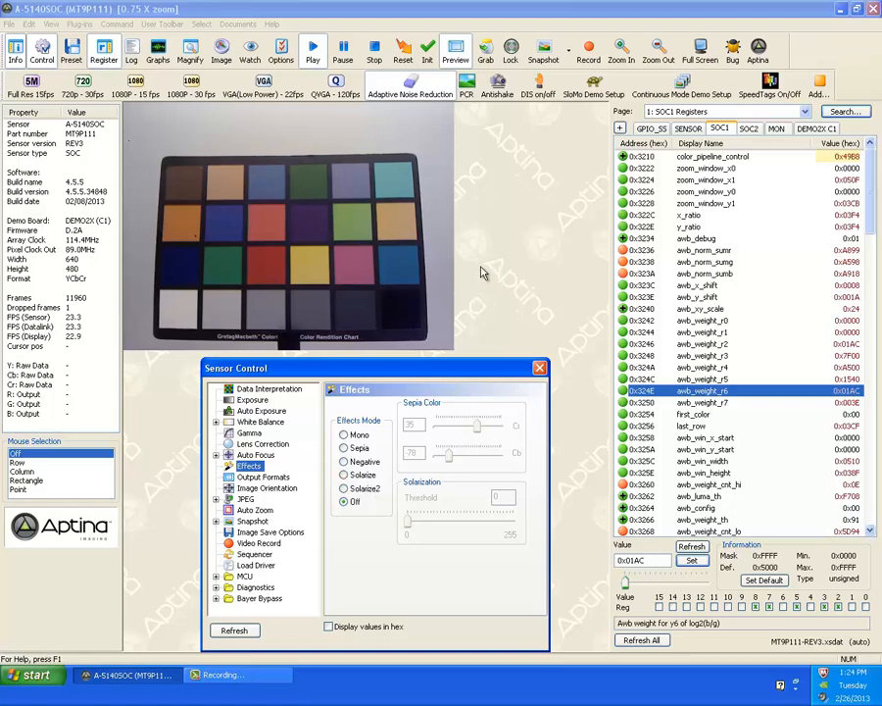
mouse_move(133, 47)
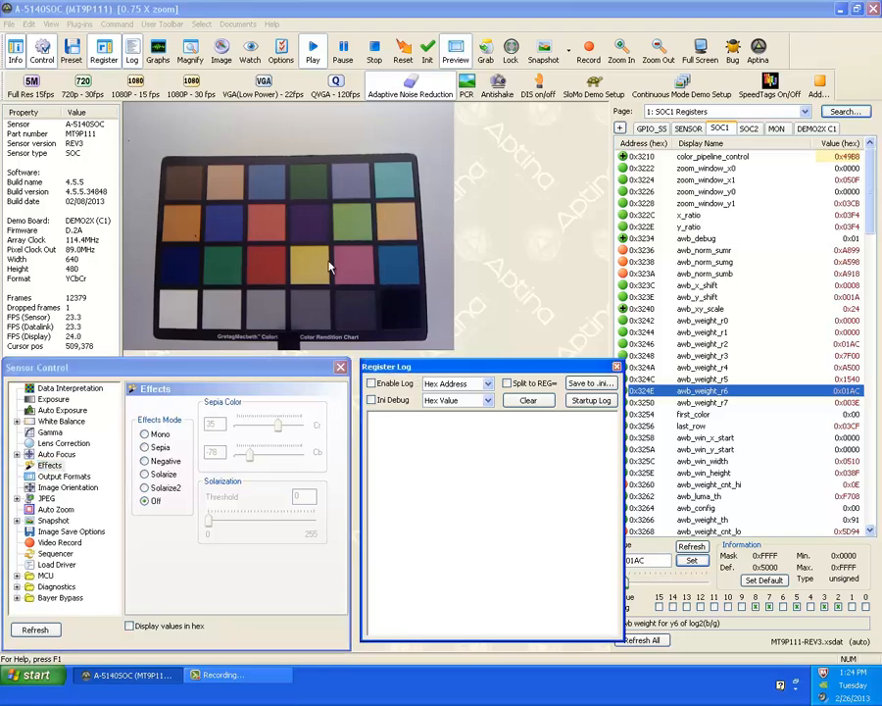
mouse_move(104, 47)
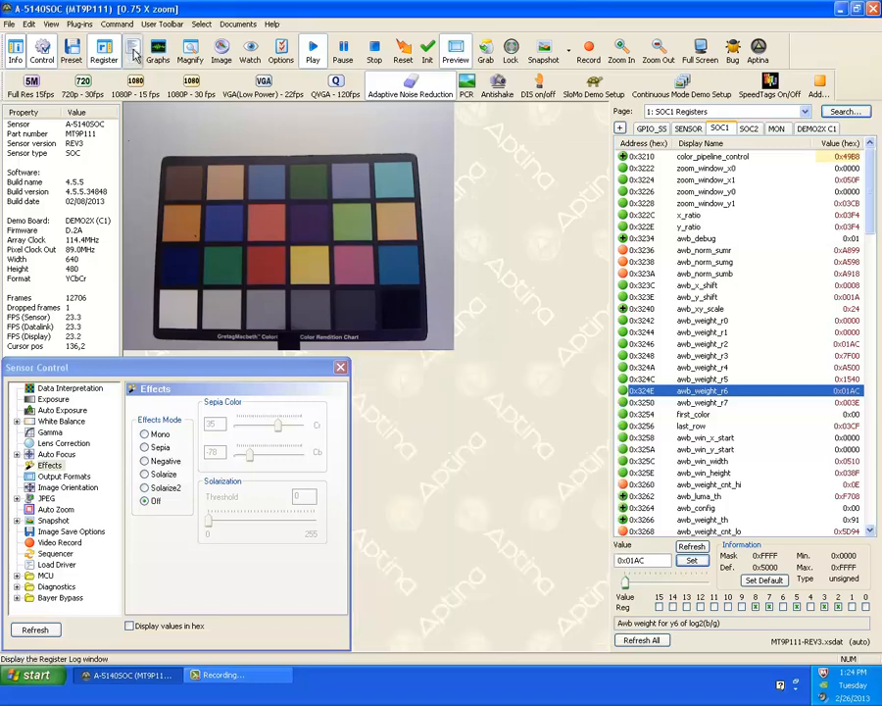
Step: Open the Register Log and enable logging of register writes
left_click(132, 49)
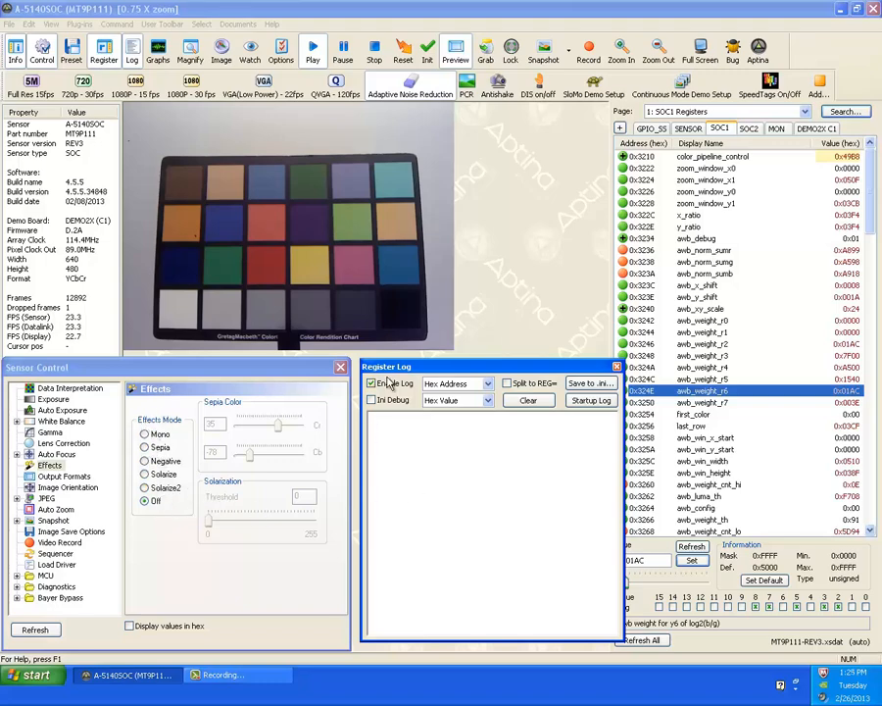
left_click(145, 435)
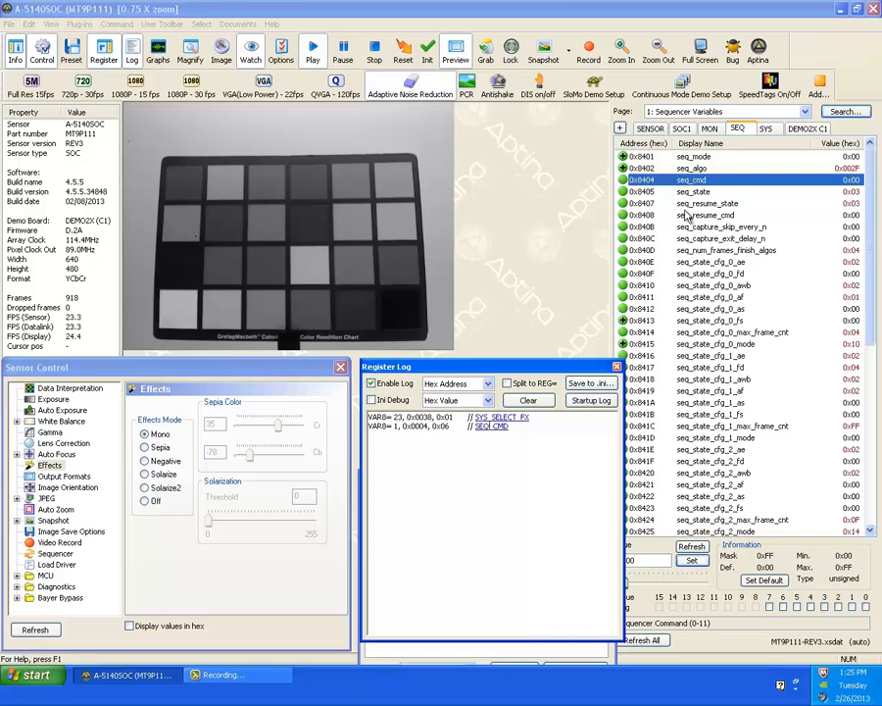
Step: Show the data sheet for a sequencer register traced in the Register Log
right_click(706, 180)
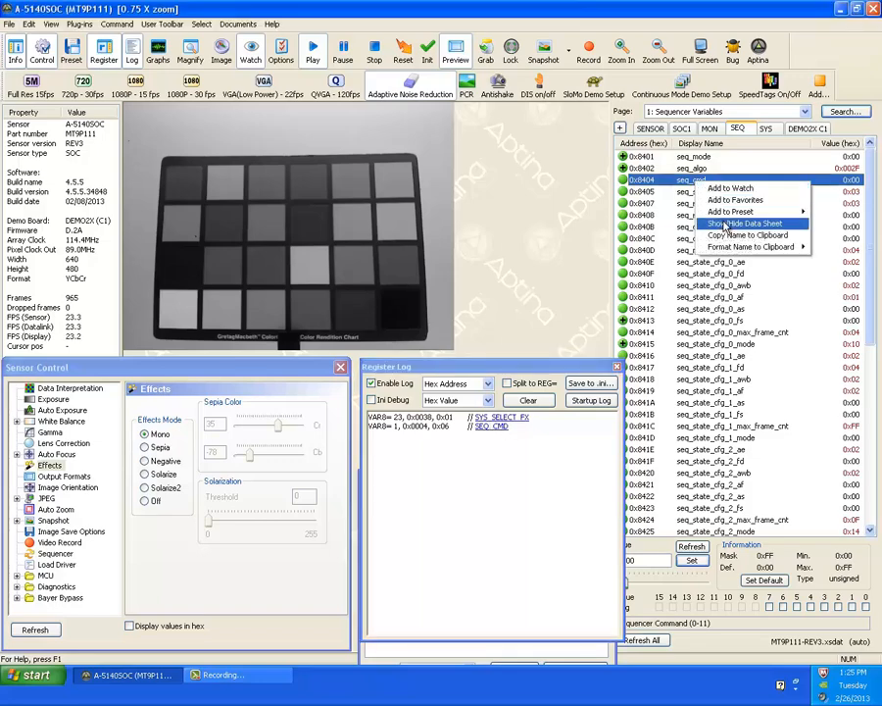
left_click(751, 223)
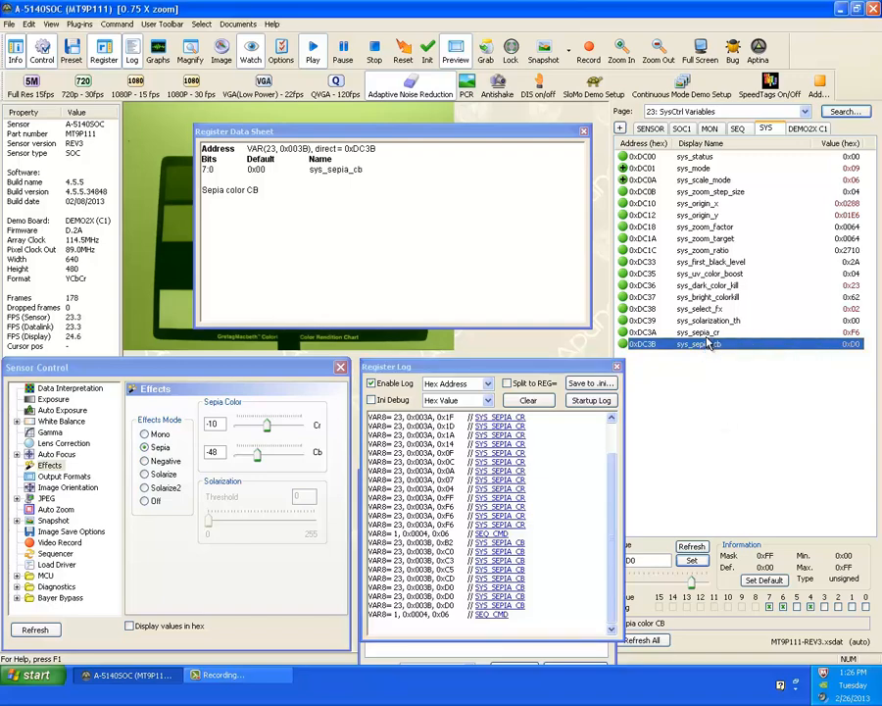
Step: Watch the sepia effect registers and drag the Sepia Color sliders to tint the preview reddish
left_click(702, 333)
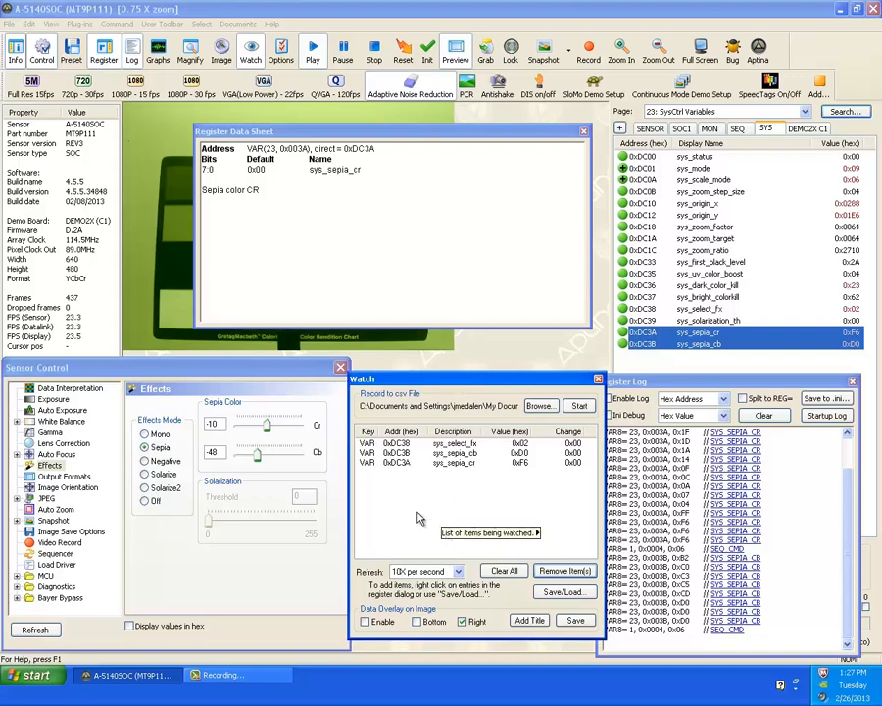
left_click_drag(259, 424, 294, 424)
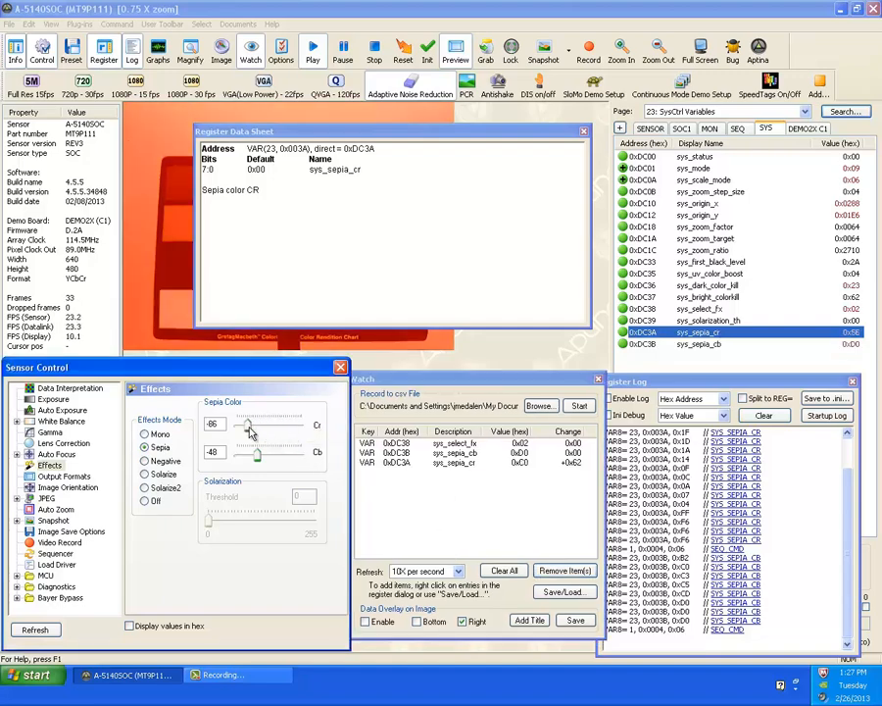
left_click_drag(252, 451, 259, 459)
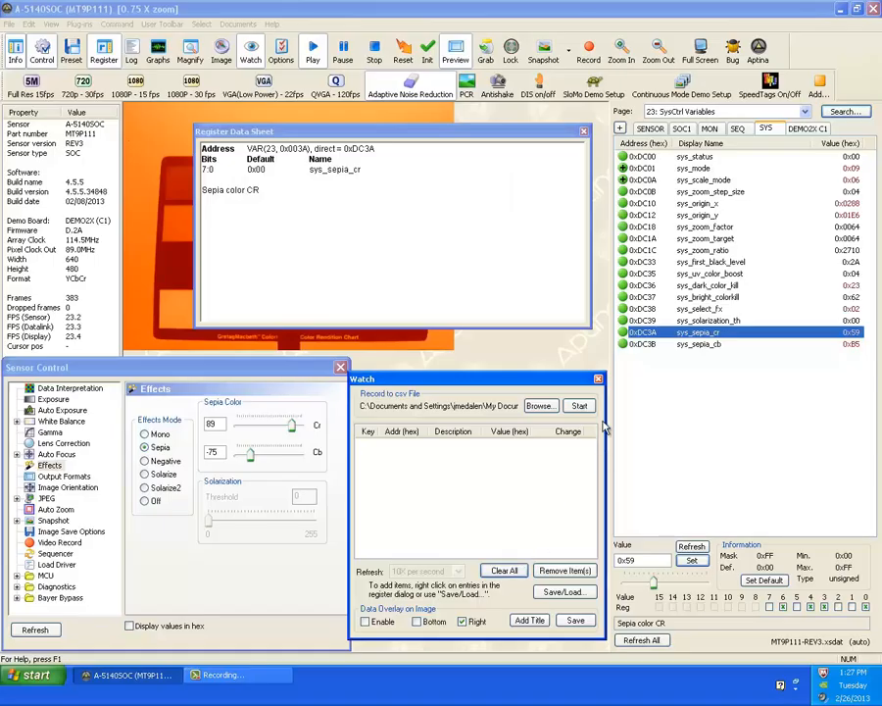
Step: Close the Watch window and the Register Data Sheet, restoring normal preview colour
left_click(598, 378)
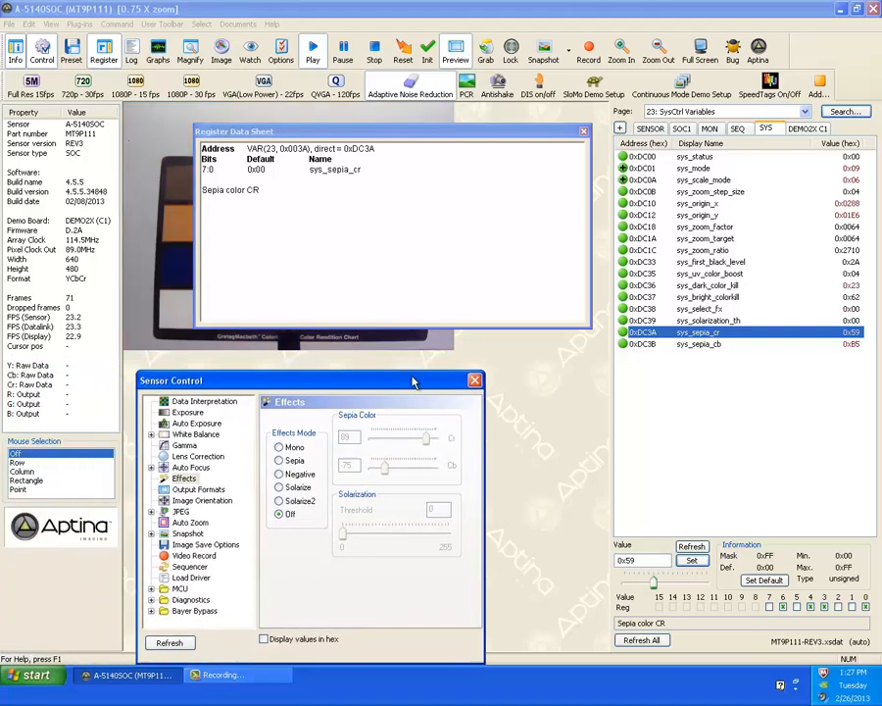
left_click(584, 130)
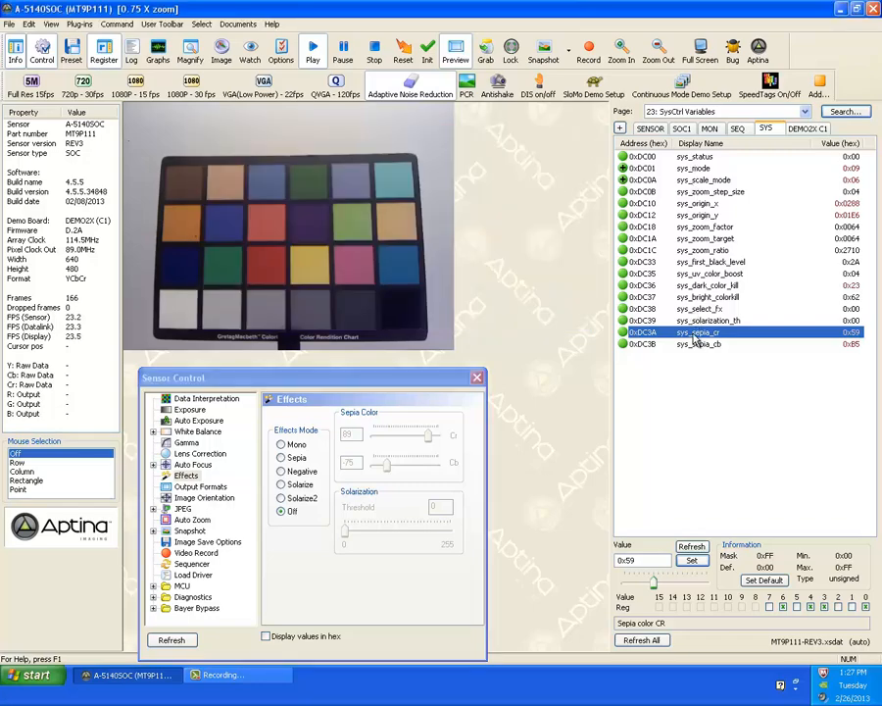
Step: Show the context menu for sys_sepia_cr with its Add to Preset list
right_click(704, 332)
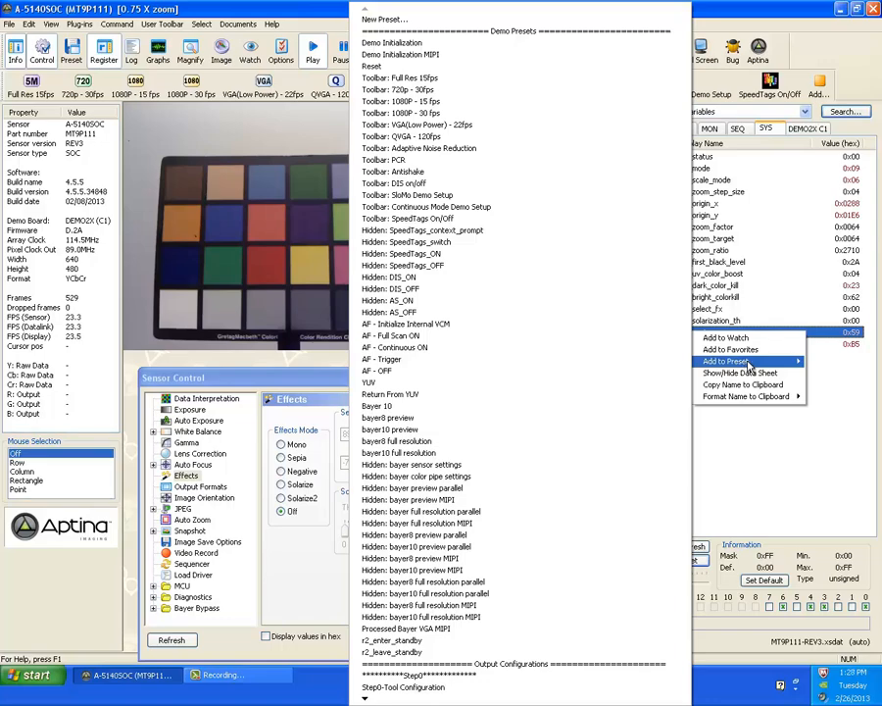
mouse_move(738, 373)
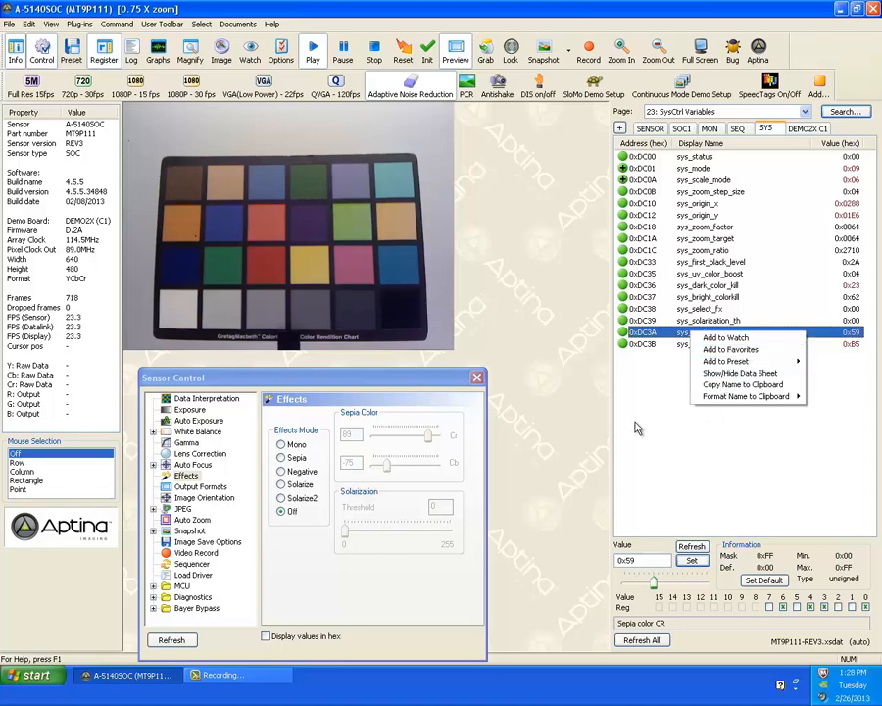
mouse_move(555, 388)
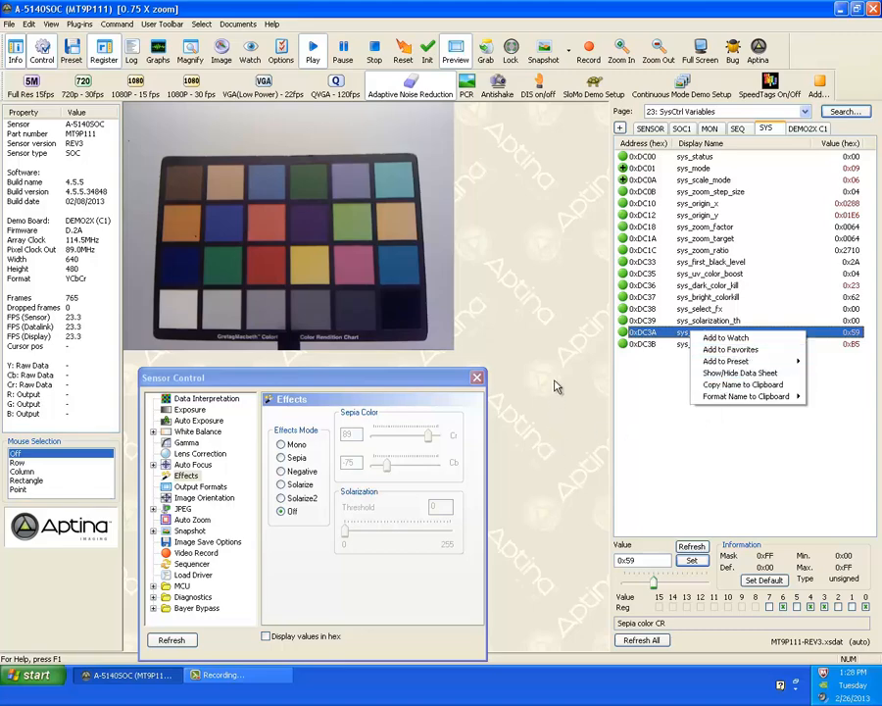